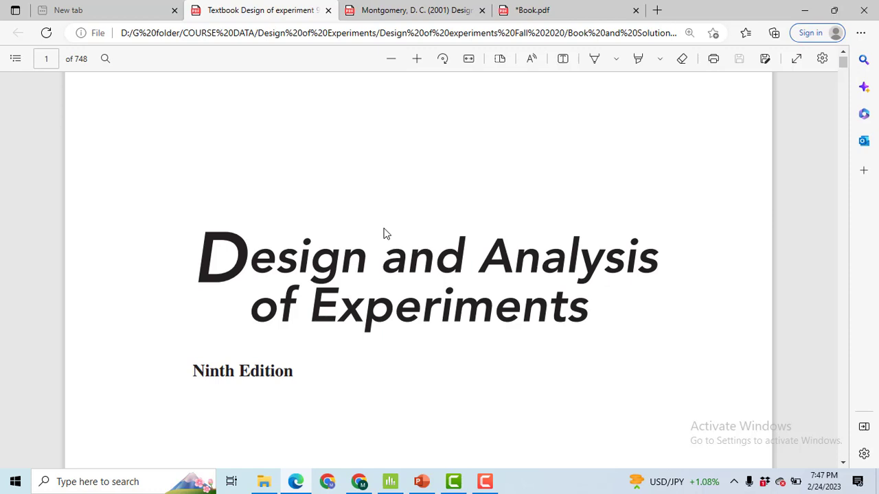
{"action": "mouse_move", "coordinate": [327, 288]}
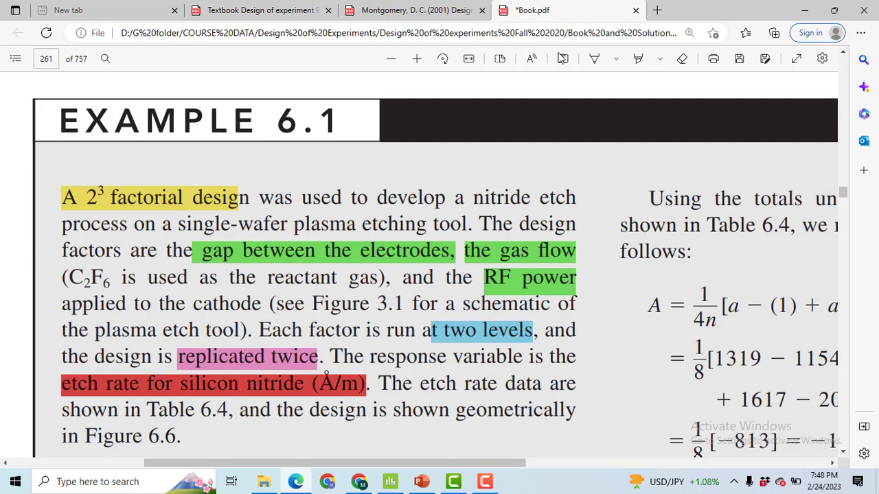
{"action": "mouse_move", "coordinate": [401, 257]}
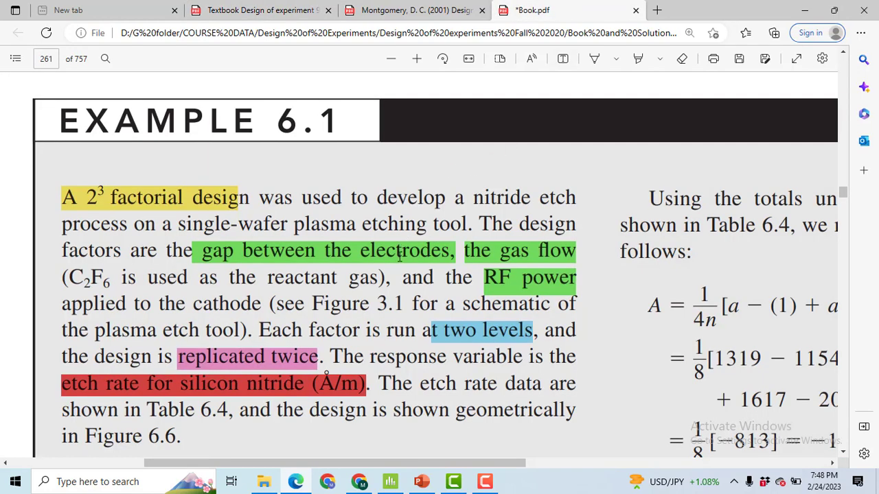
{"action": "mouse_move", "coordinate": [101, 204]}
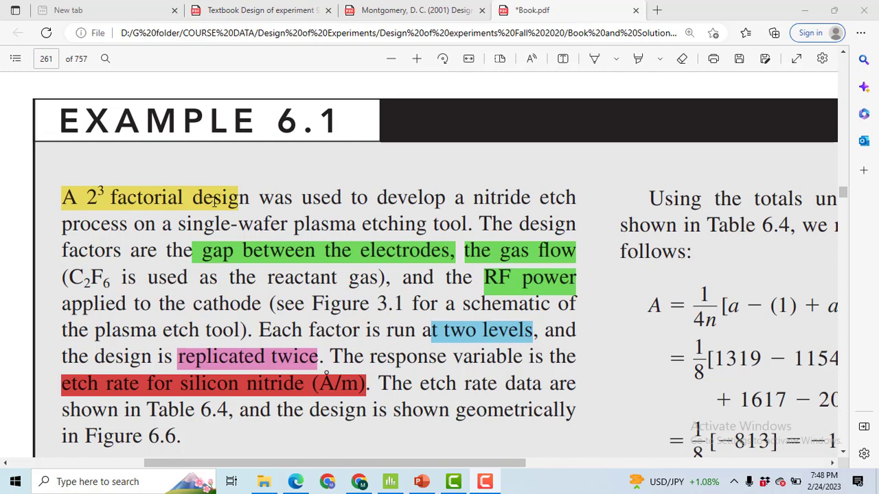
{"action": "mouse_move", "coordinate": [236, 259]}
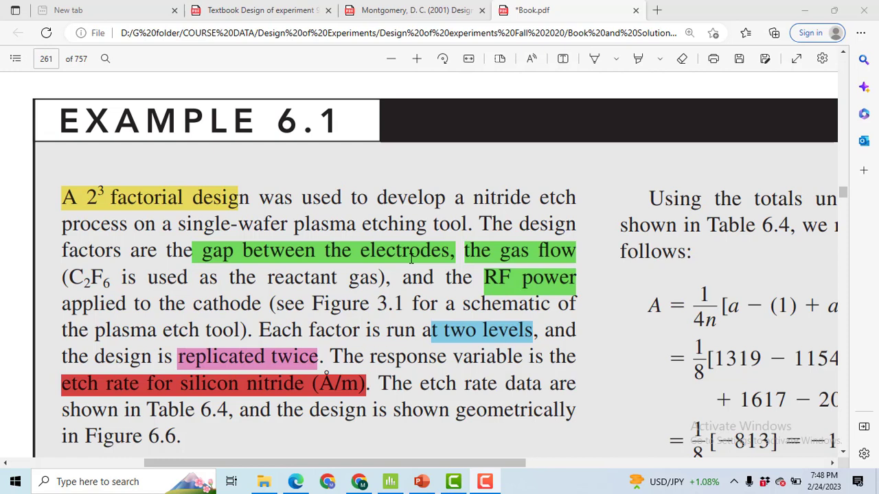
{"action": "mouse_move", "coordinate": [516, 284]}
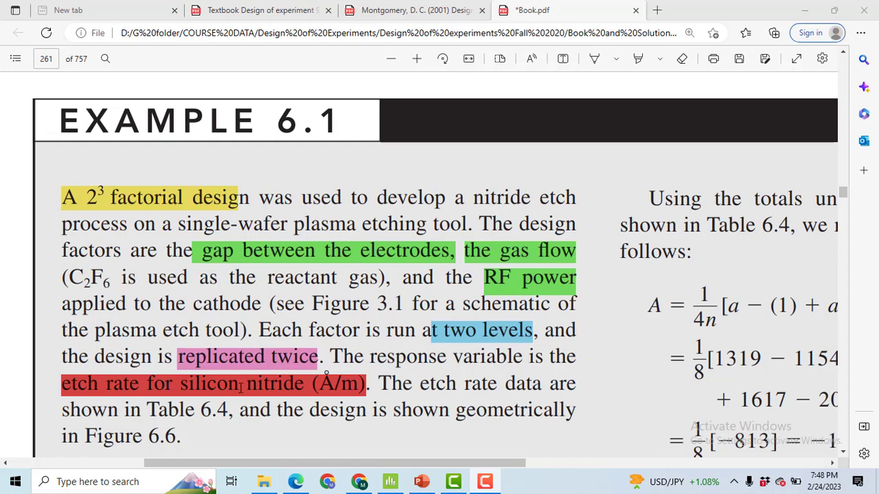
{"action": "mouse_move", "coordinate": [428, 338]}
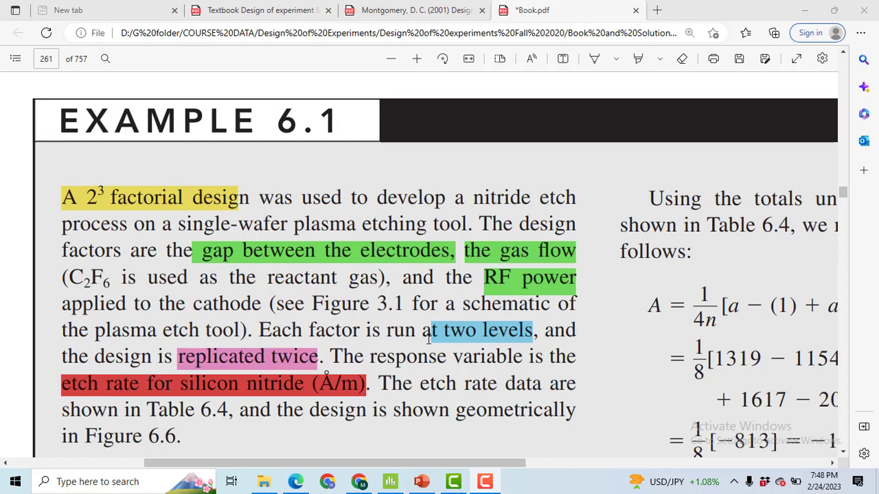
{"action": "mouse_move", "coordinate": [505, 335]}
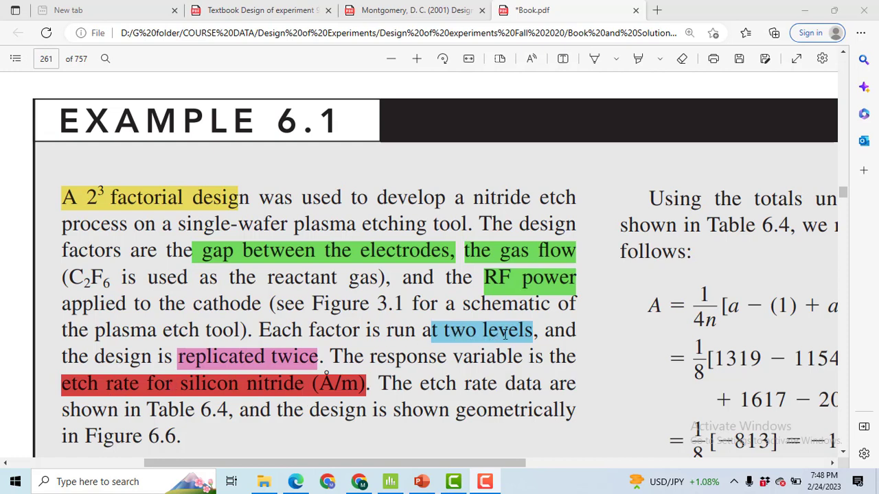
{"action": "mouse_move", "coordinate": [291, 357]}
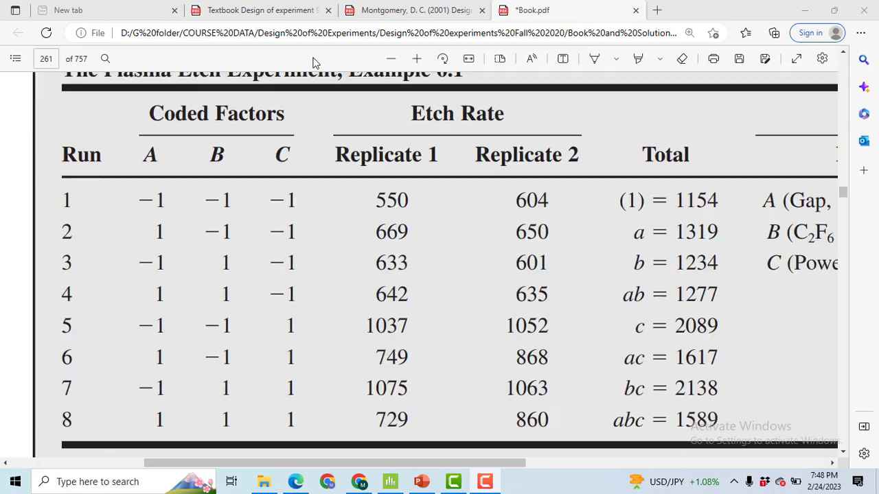
{"action": "mouse_move", "coordinate": [269, 151]}
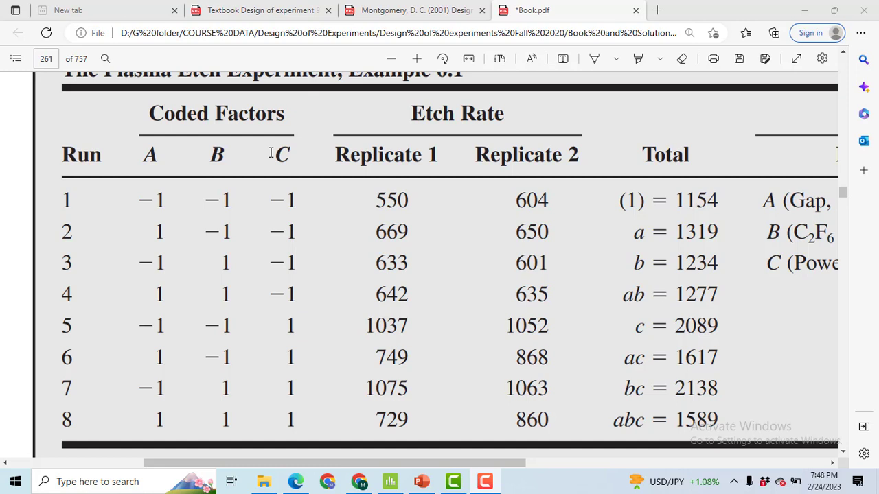
{"action": "mouse_move", "coordinate": [239, 415]}
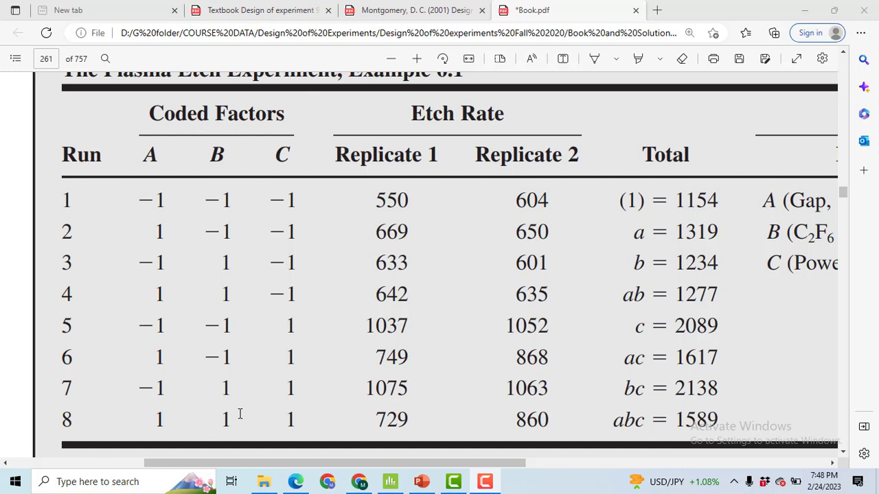
{"action": "mouse_move", "coordinate": [206, 178]}
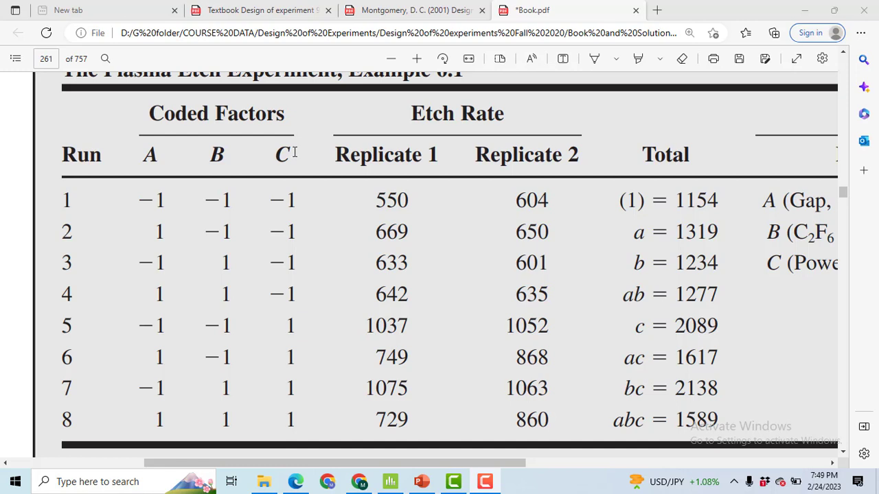
{"action": "mouse_move", "coordinate": [143, 191]}
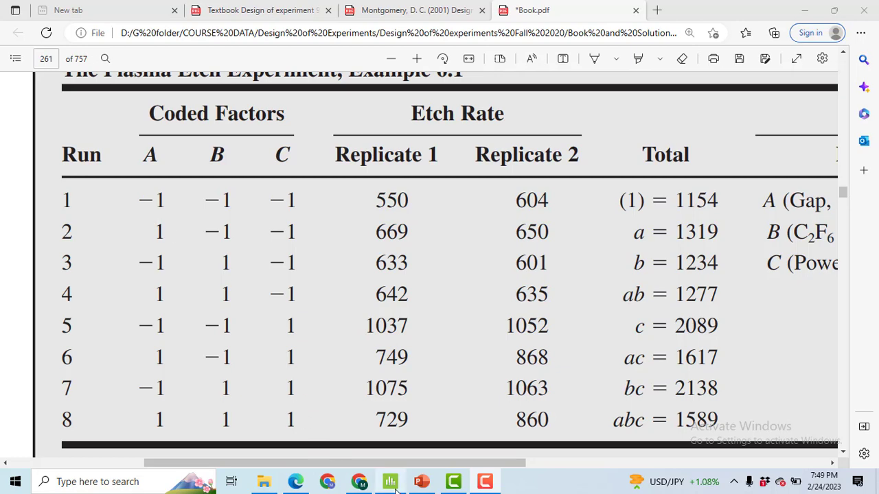
Create a 3-factor full factorial design (8 runs) with two replicates of the corner points
{"action": "left_click", "coordinate": [390, 480]}
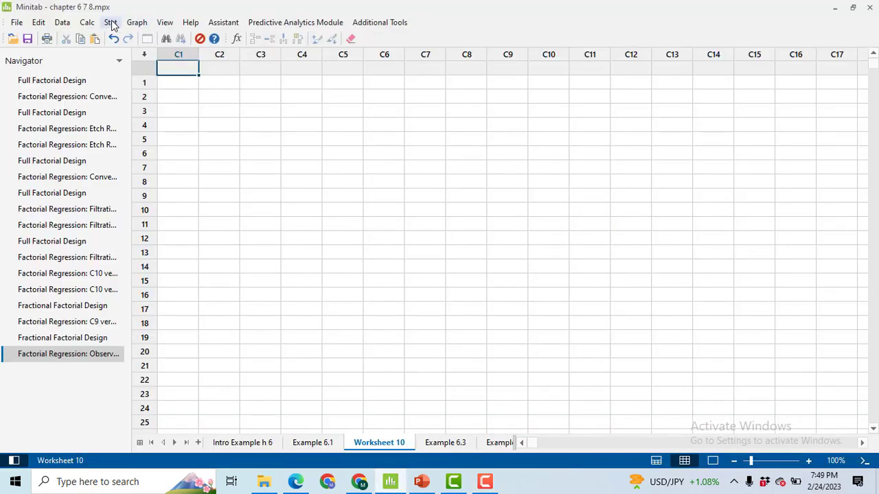
{"action": "left_click", "coordinate": [112, 22]}
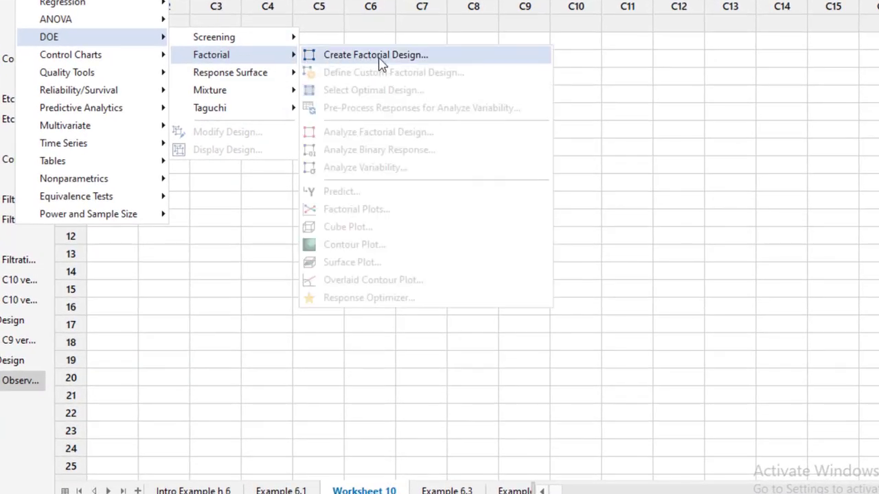
{"action": "left_click", "coordinate": [375, 55]}
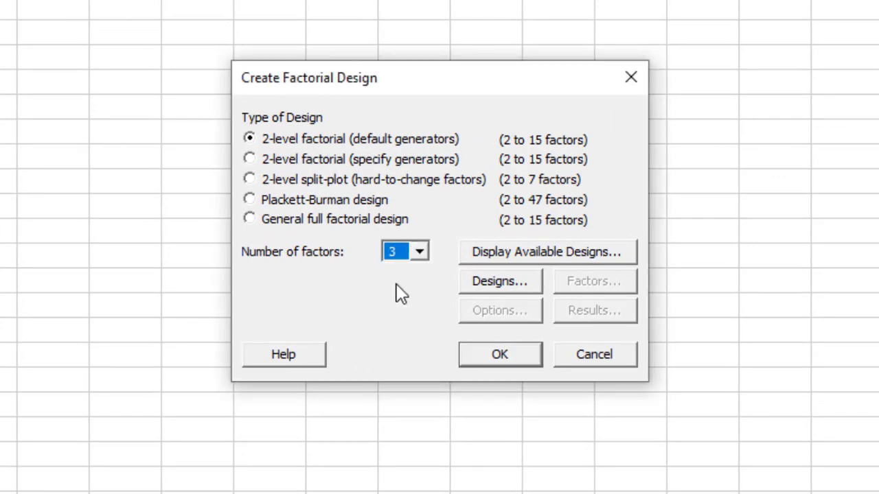
{"action": "left_click", "coordinate": [499, 280]}
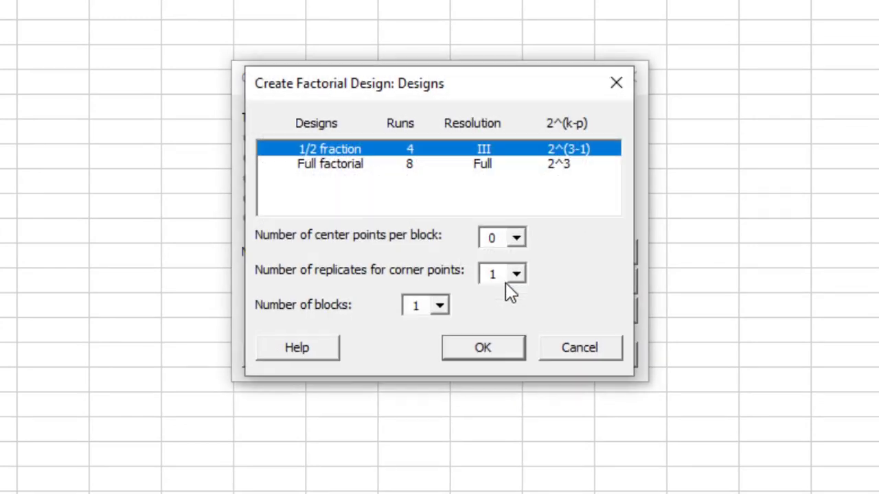
{"action": "left_click", "coordinate": [330, 163]}
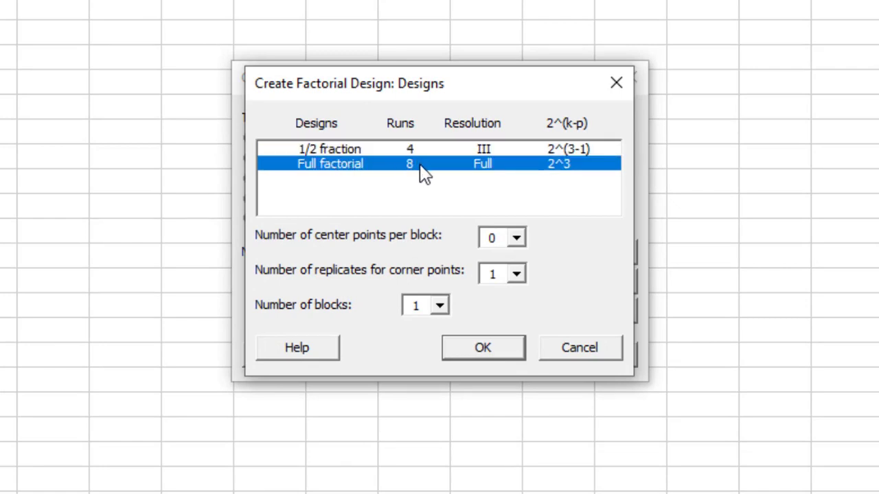
{"action": "mouse_move", "coordinate": [575, 193]}
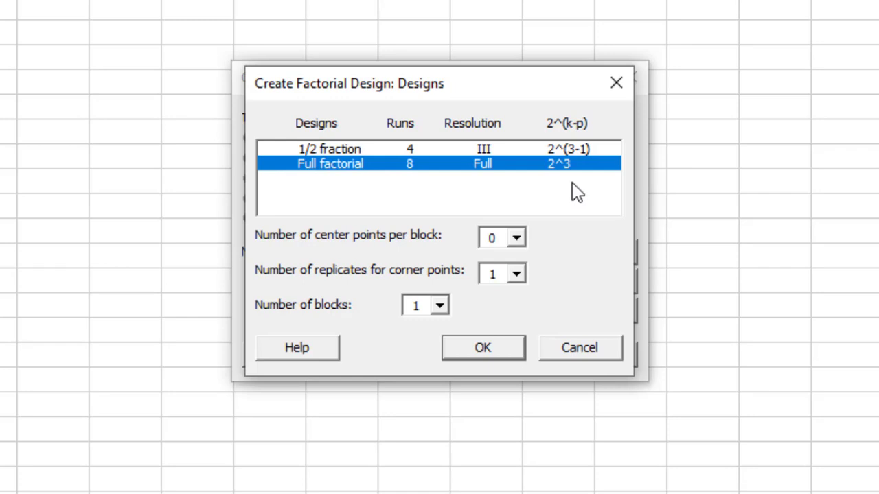
{"action": "mouse_move", "coordinate": [561, 181]}
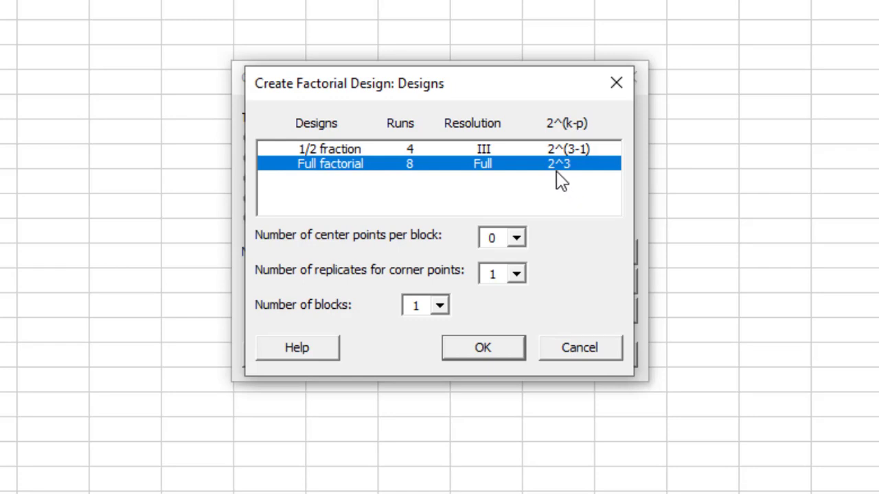
{"action": "left_click", "coordinate": [516, 273]}
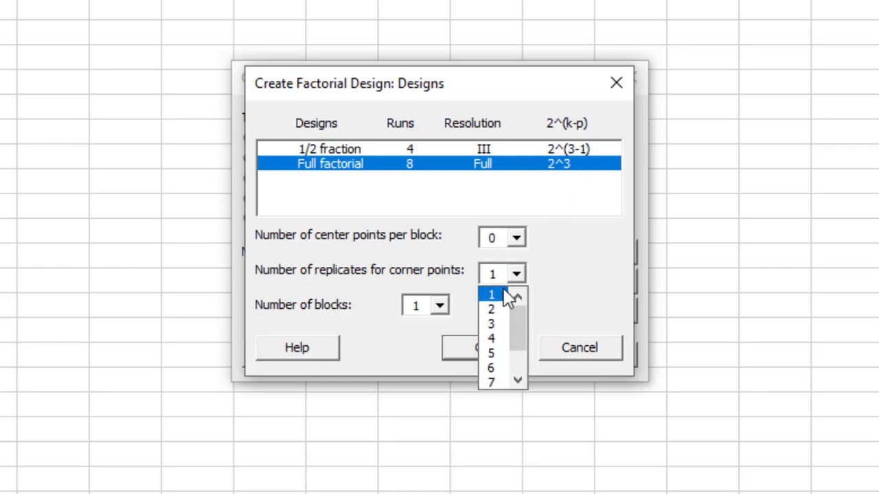
{"action": "left_click", "coordinate": [492, 309]}
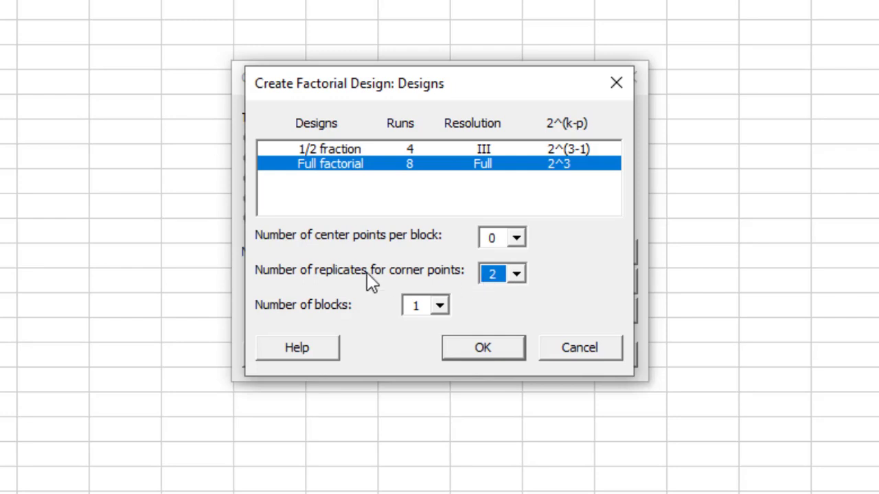
{"action": "left_click", "coordinate": [482, 347]}
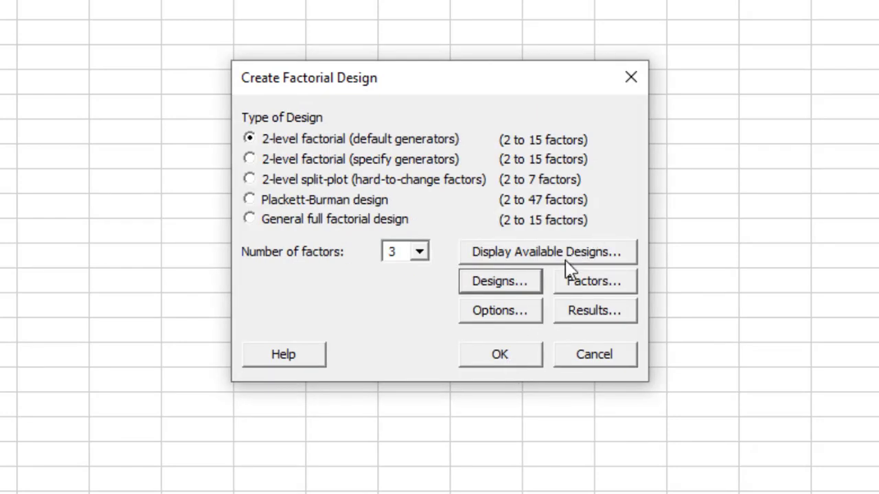
Keep default factor names A, B, C, randomized runs and printed results, and generate the 16-run worksheet
{"action": "left_click", "coordinate": [593, 280]}
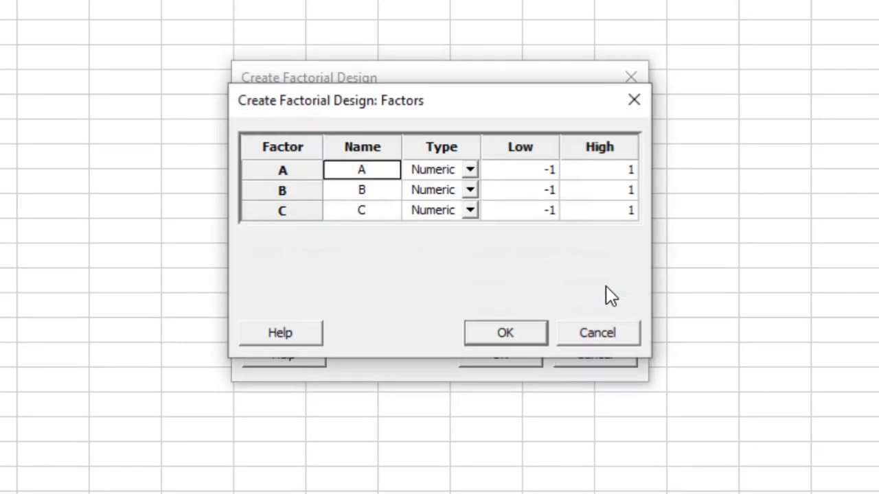
{"action": "mouse_move", "coordinate": [529, 170]}
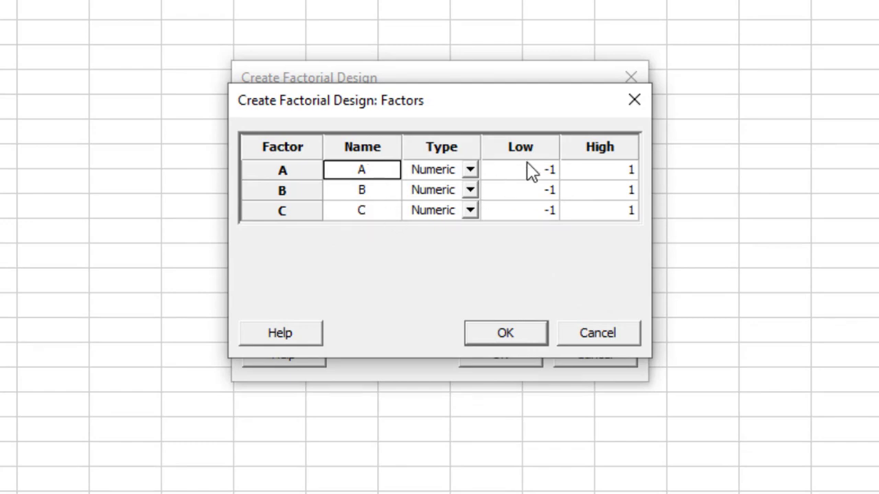
{"action": "mouse_move", "coordinate": [556, 301]}
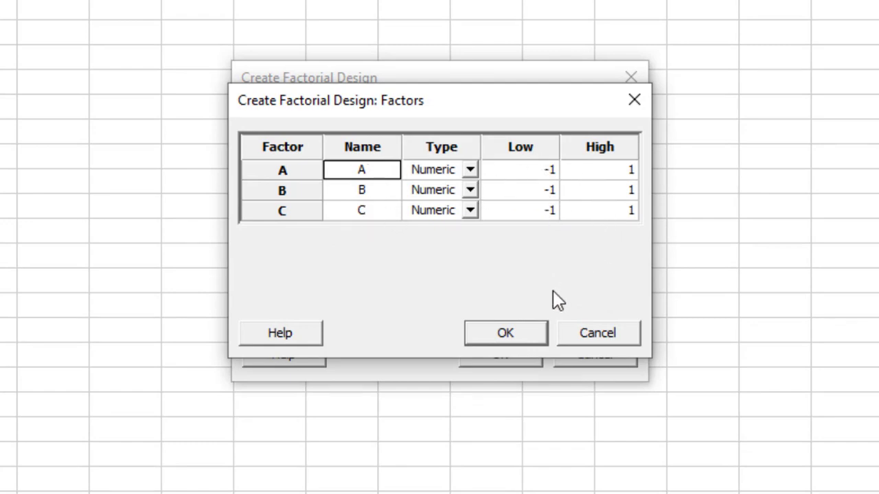
{"action": "left_click", "coordinate": [505, 333]}
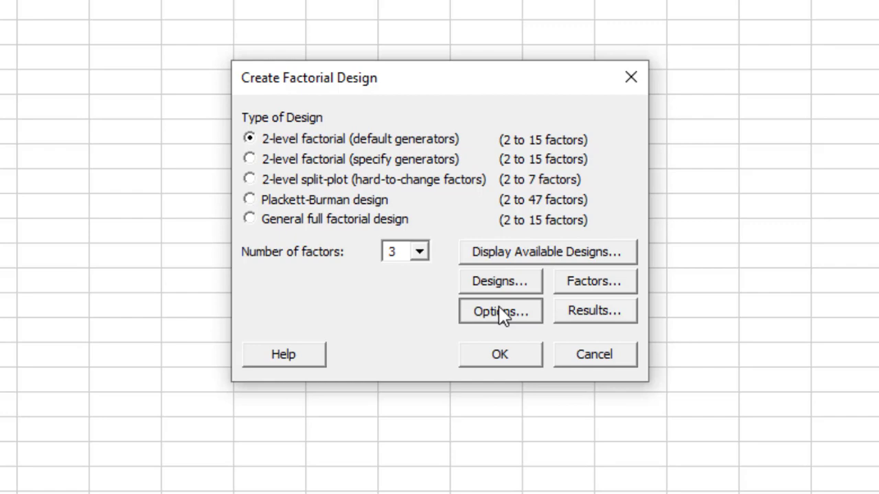
{"action": "left_click", "coordinate": [500, 310]}
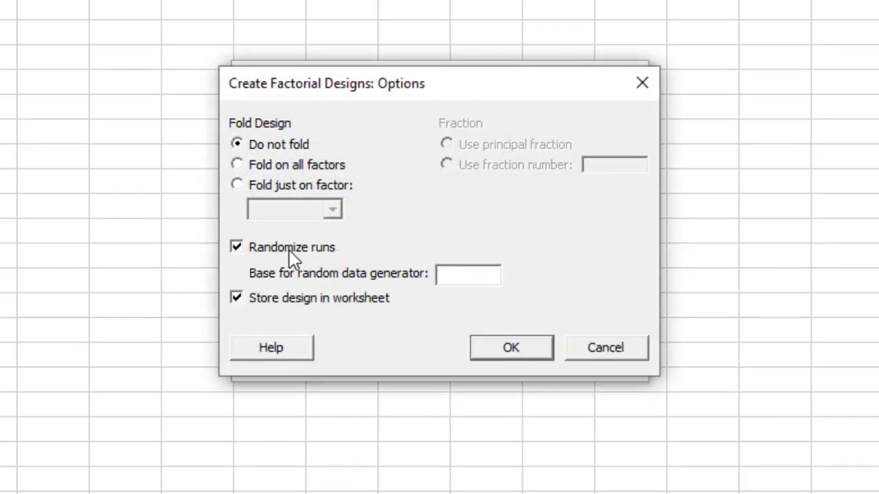
{"action": "left_click", "coordinate": [511, 346]}
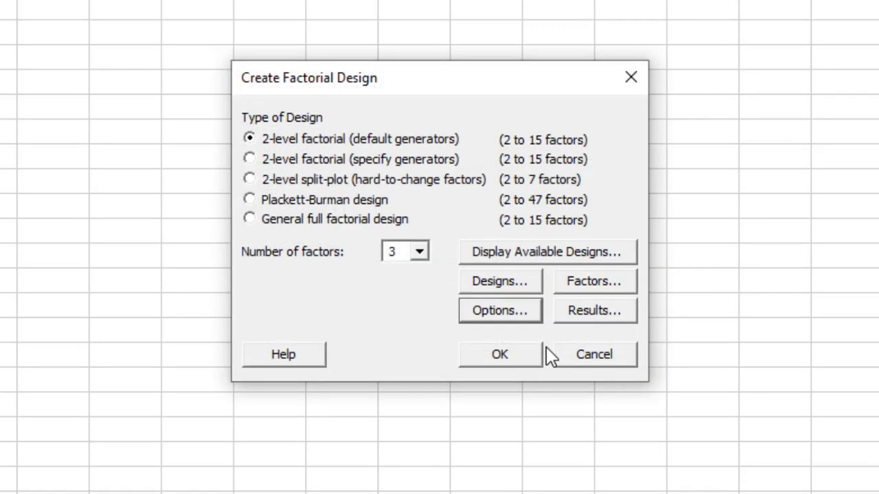
{"action": "left_click", "coordinate": [593, 310]}
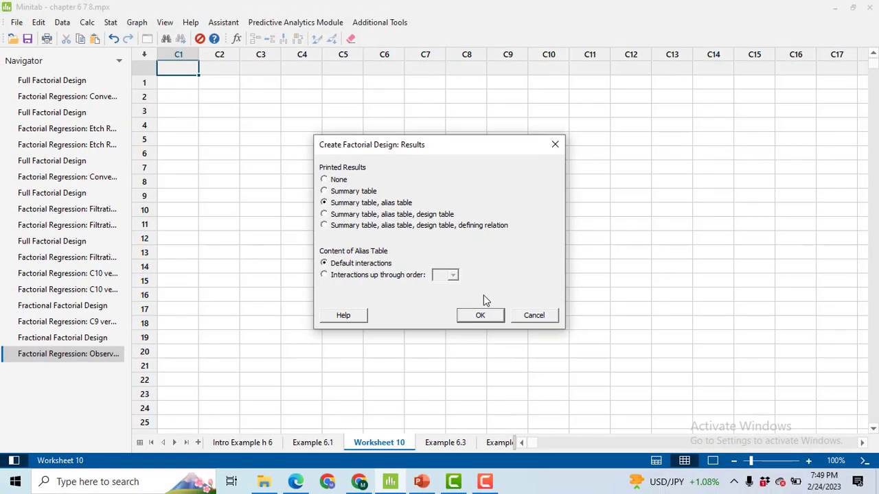
{"action": "left_click", "coordinate": [481, 314]}
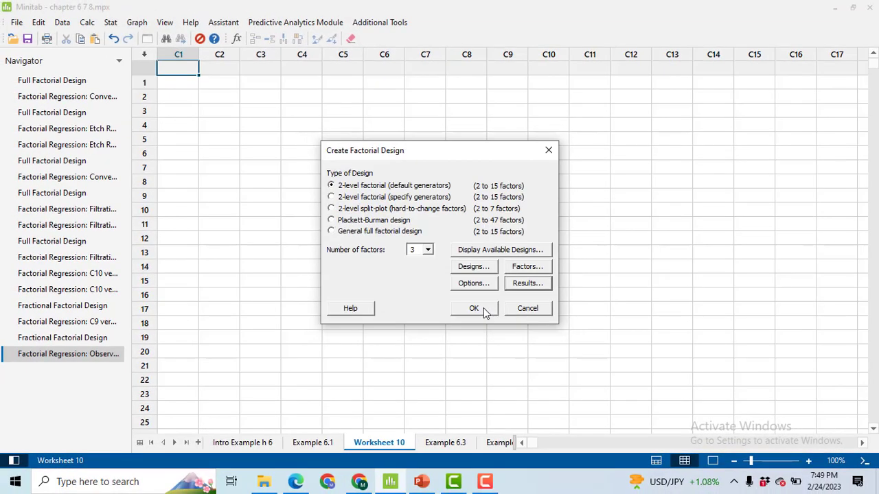
{"action": "left_click", "coordinate": [472, 307]}
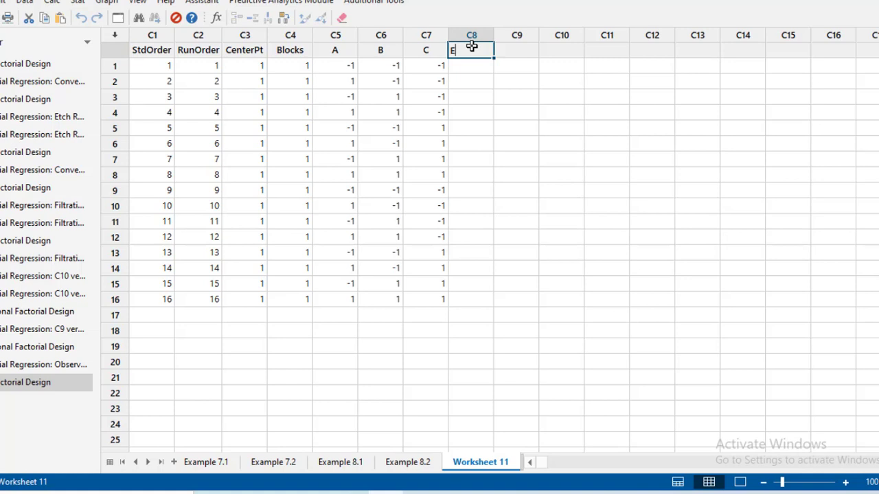
Name column C8 'Etch Rate' and enter 550 for run 1 and 604 for its replicate
{"action": "type", "text": "Etch Rate"}
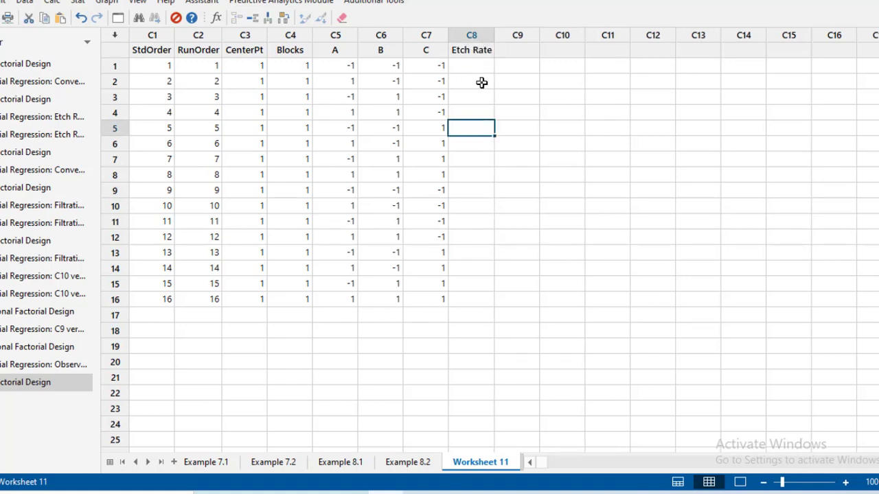
{"action": "mouse_move", "coordinate": [363, 71]}
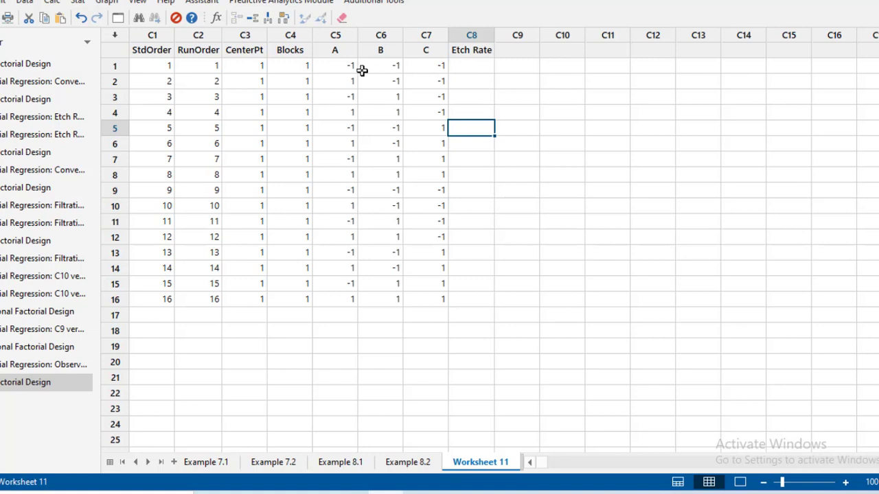
{"action": "mouse_move", "coordinate": [436, 67]}
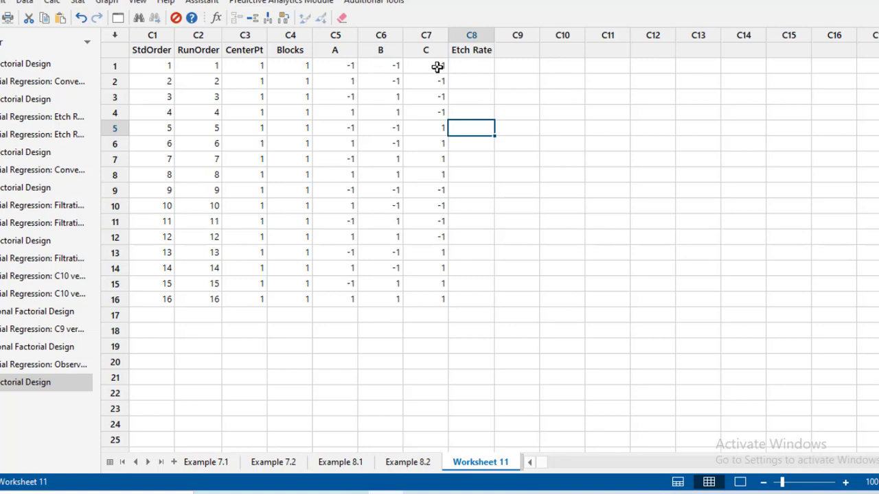
{"action": "mouse_move", "coordinate": [439, 66]}
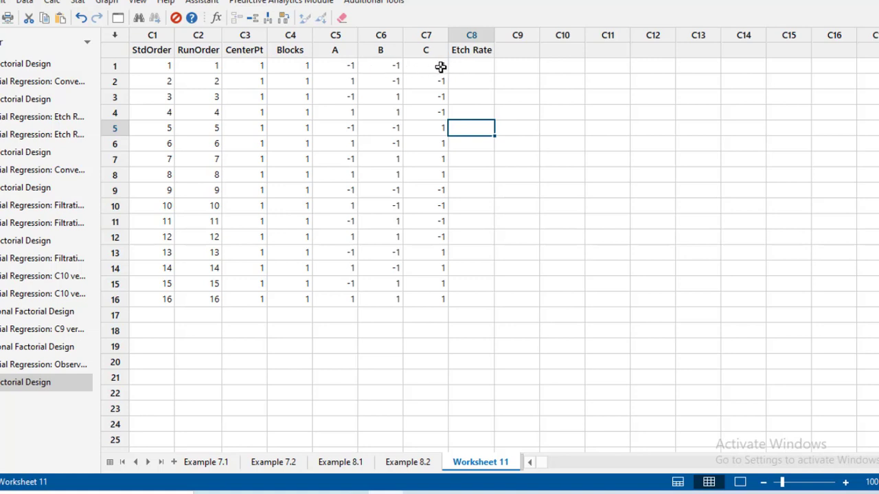
{"action": "mouse_move", "coordinate": [426, 69]}
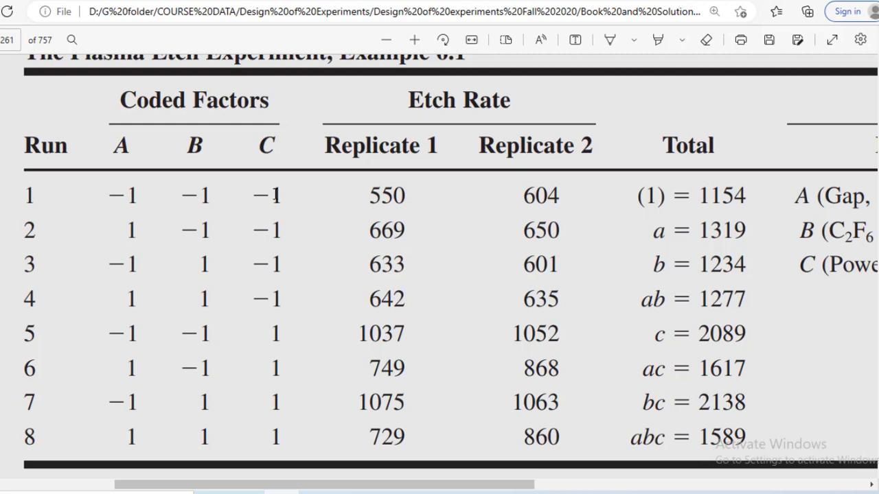
{"action": "double_click", "coordinate": [386, 195]}
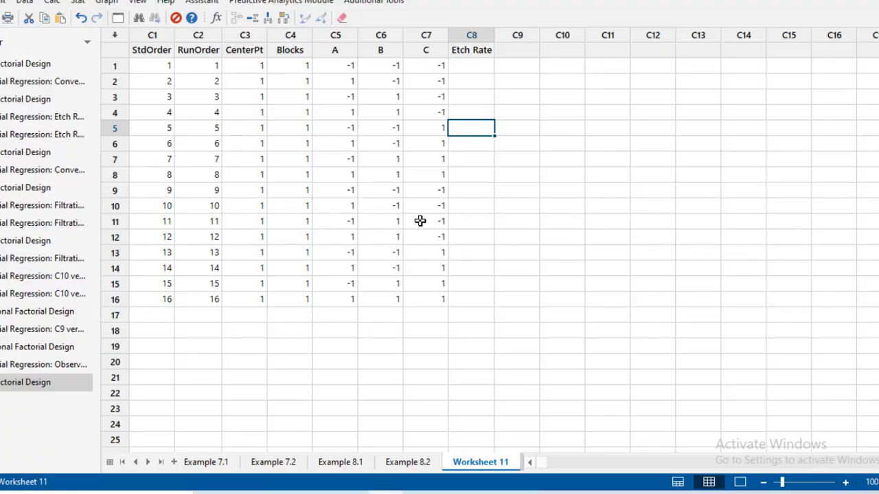
{"action": "type", "text": "550"}
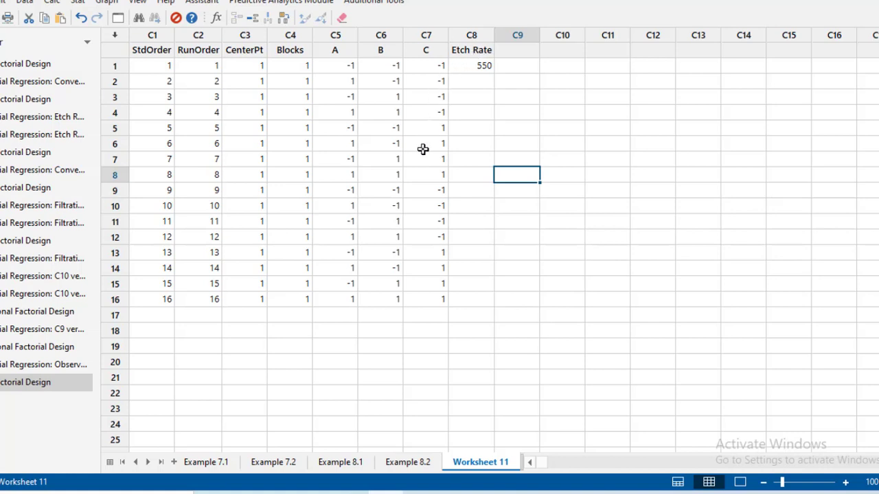
{"action": "mouse_move", "coordinate": [467, 173]}
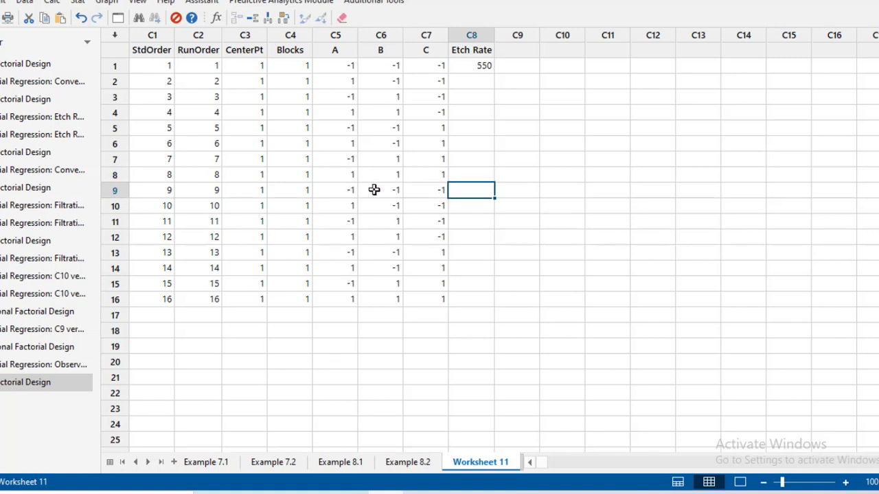
{"action": "mouse_move", "coordinate": [351, 195]}
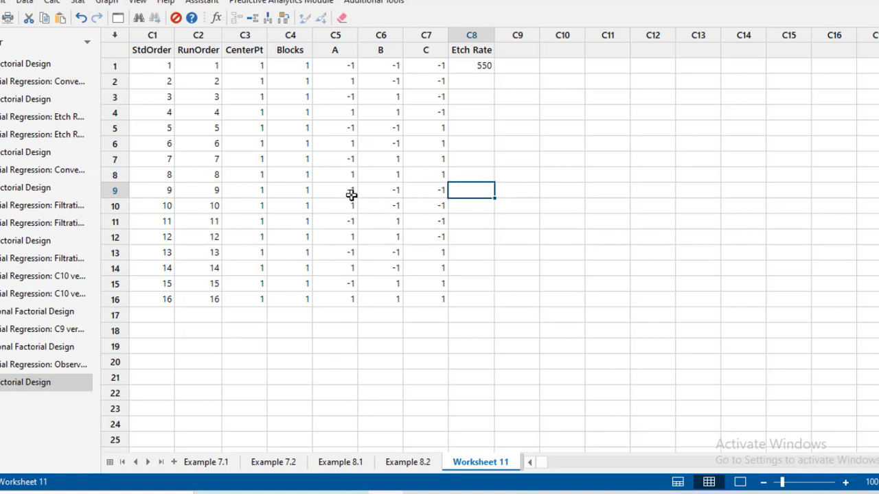
{"action": "type", "text": "6"}
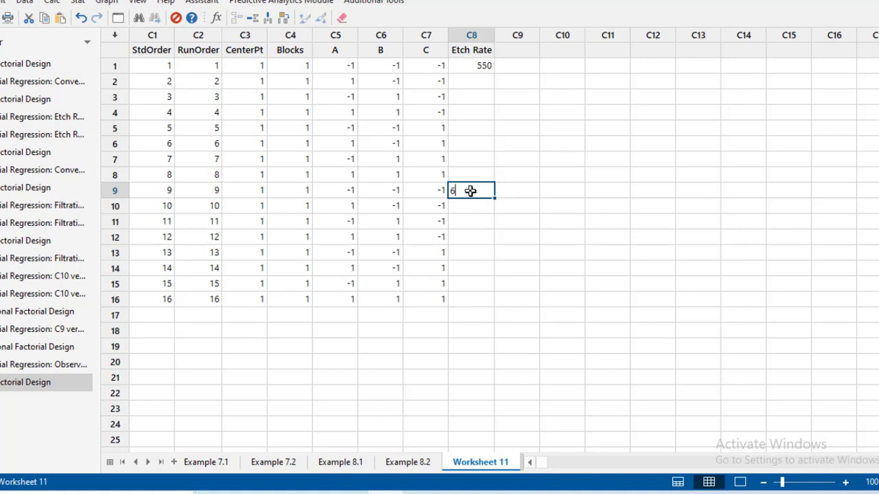
{"action": "type", "text": "04"}
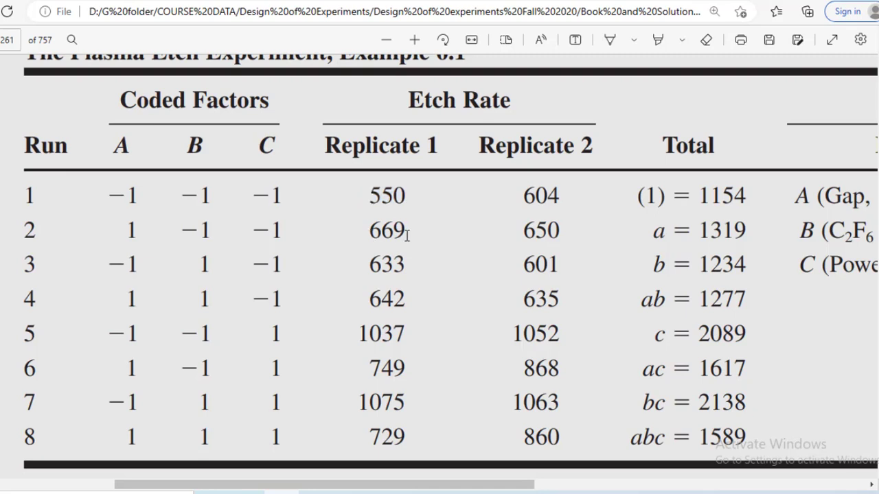
{"action": "mouse_move", "coordinate": [129, 239]}
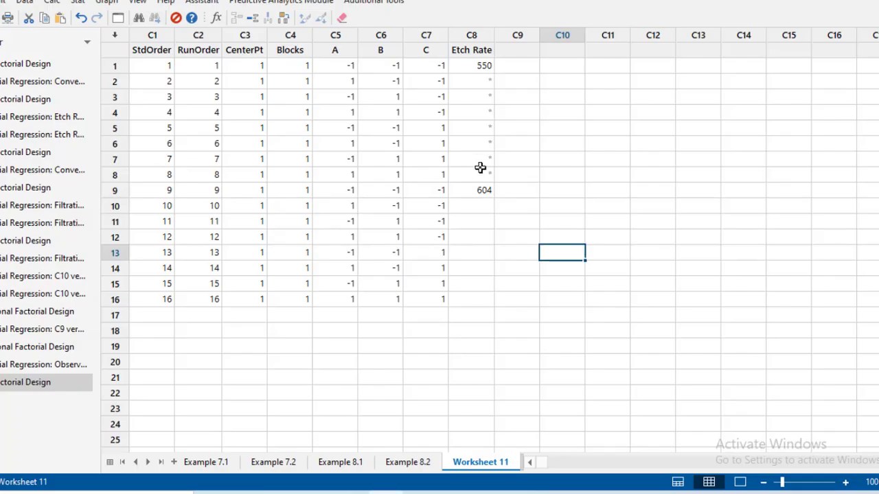
Enter Etch Rate 669 and 650 for run 2 and its replicate, then 633 for run 3
{"action": "left_click", "coordinate": [380, 81]}
{"action": "type", "text": "5"}
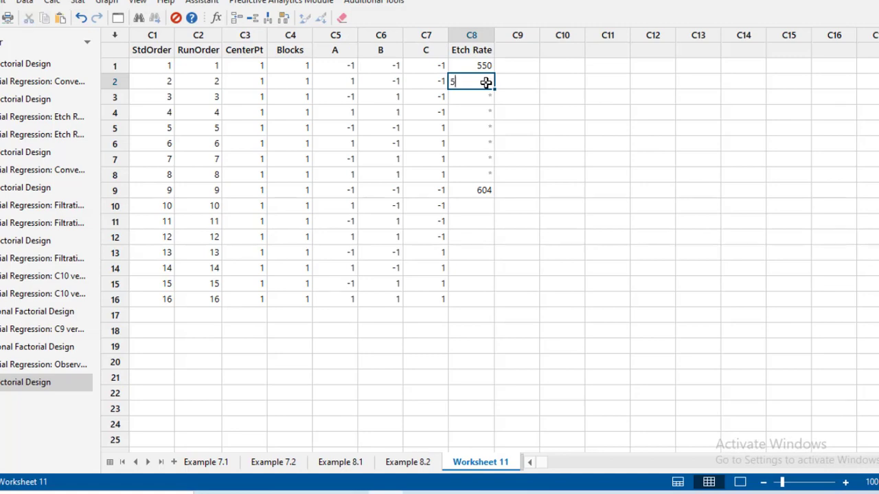
{"action": "type", "text": "669"}
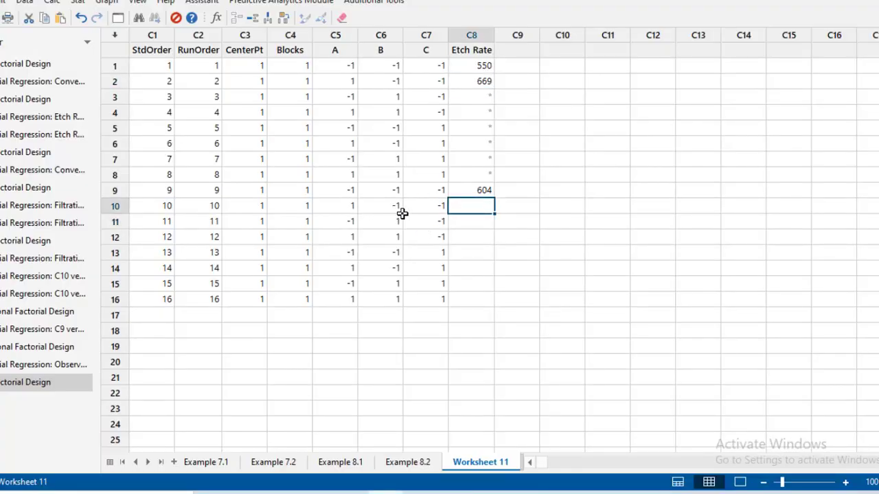
{"action": "type", "text": "650"}
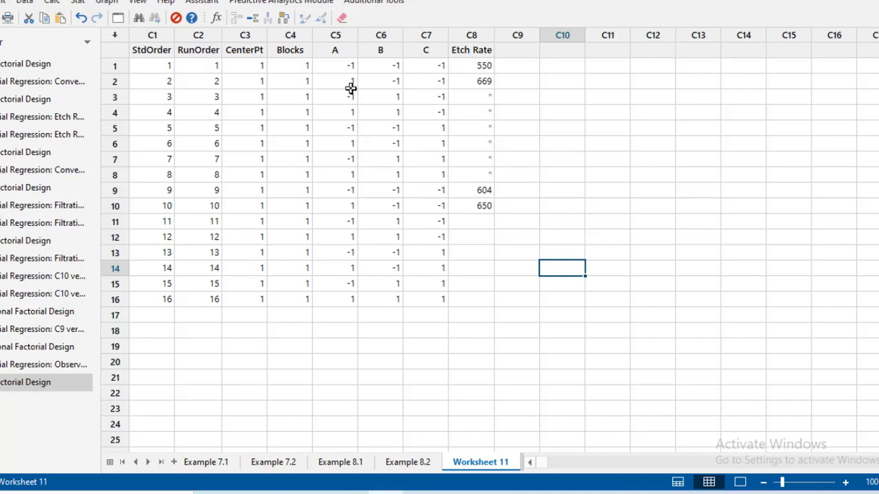
{"action": "mouse_move", "coordinate": [334, 105]}
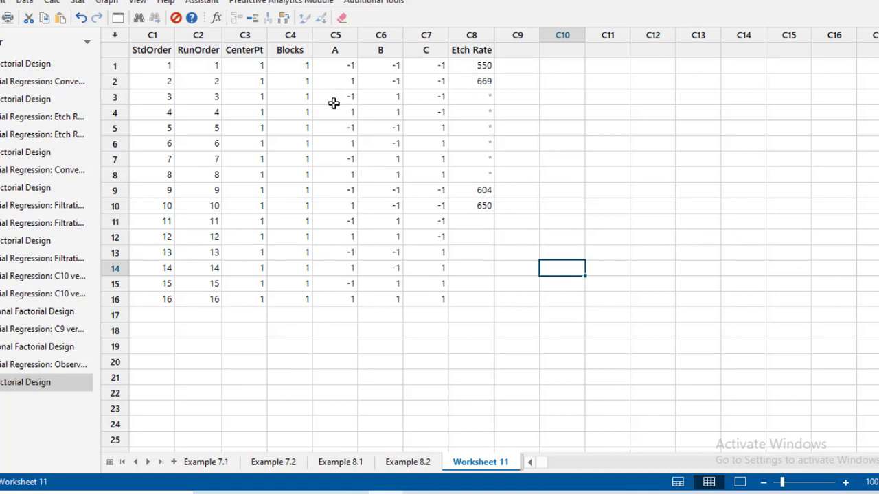
{"action": "mouse_move", "coordinate": [442, 98]}
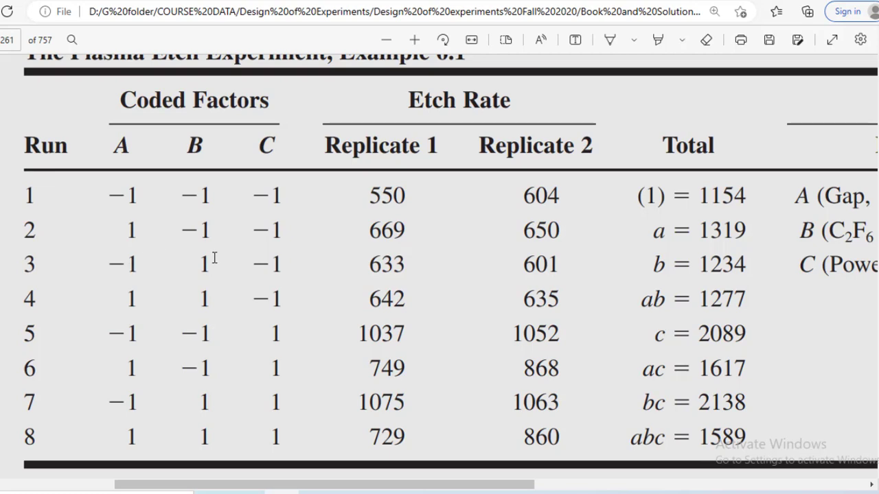
{"action": "mouse_move", "coordinate": [379, 272]}
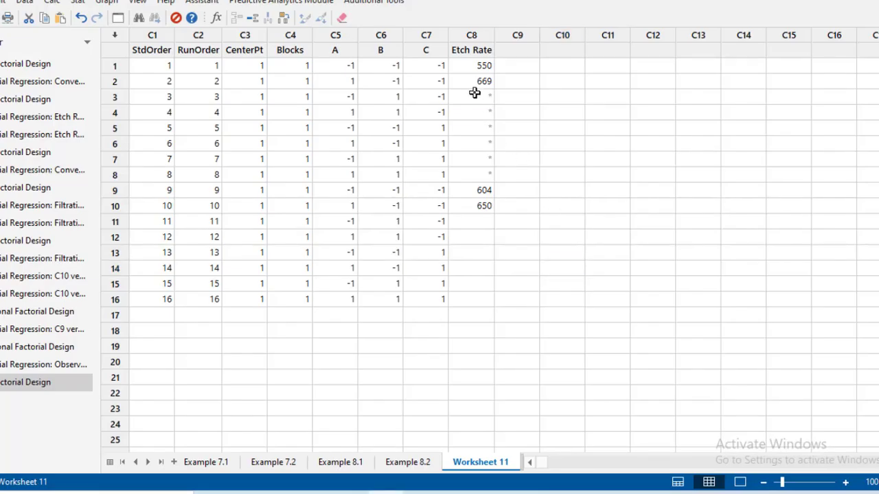
{"action": "type", "text": "633"}
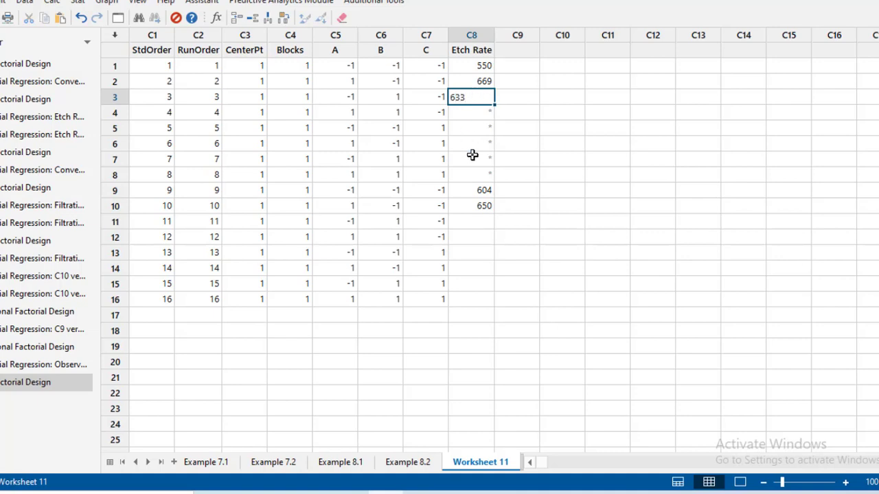
{"action": "mouse_move", "coordinate": [406, 222]}
{"action": "type", "text": "601"}
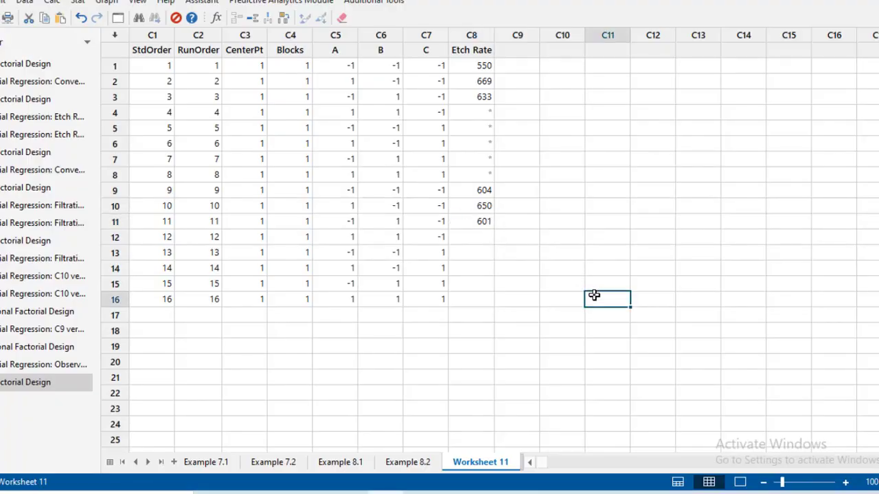
{"action": "mouse_move", "coordinate": [474, 351]}
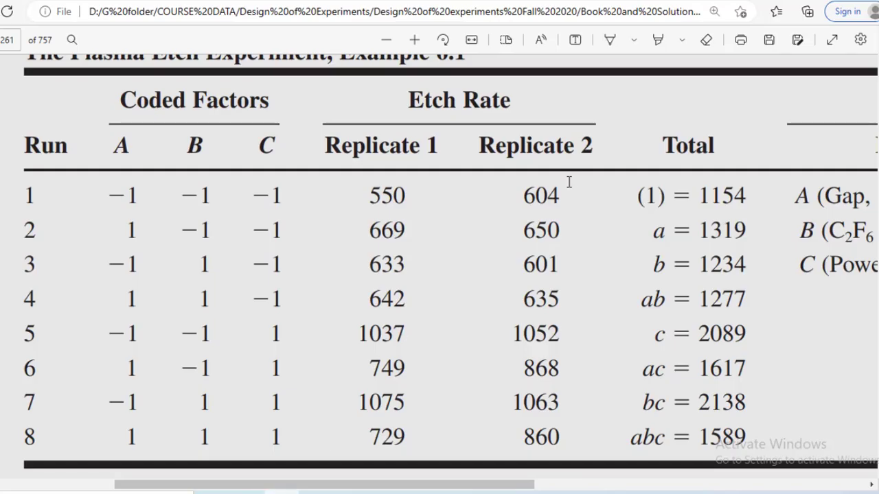
{"action": "mouse_move", "coordinate": [602, 193]}
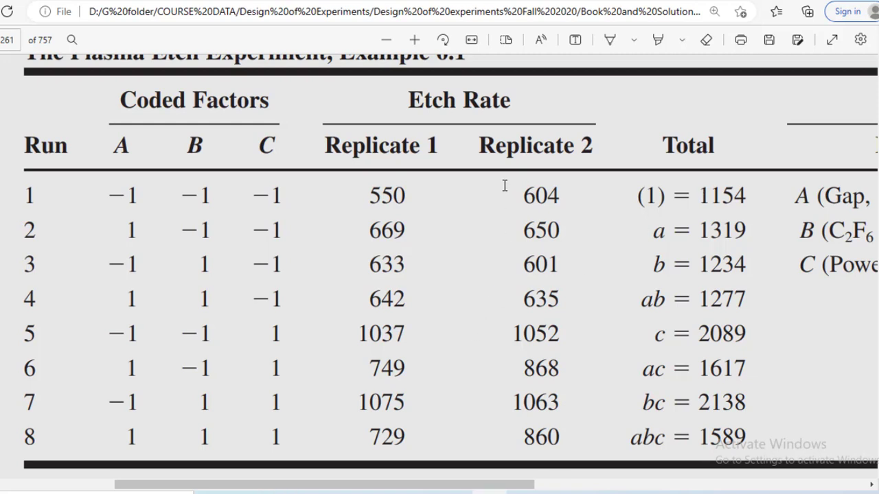
{"action": "mouse_move", "coordinate": [539, 409]}
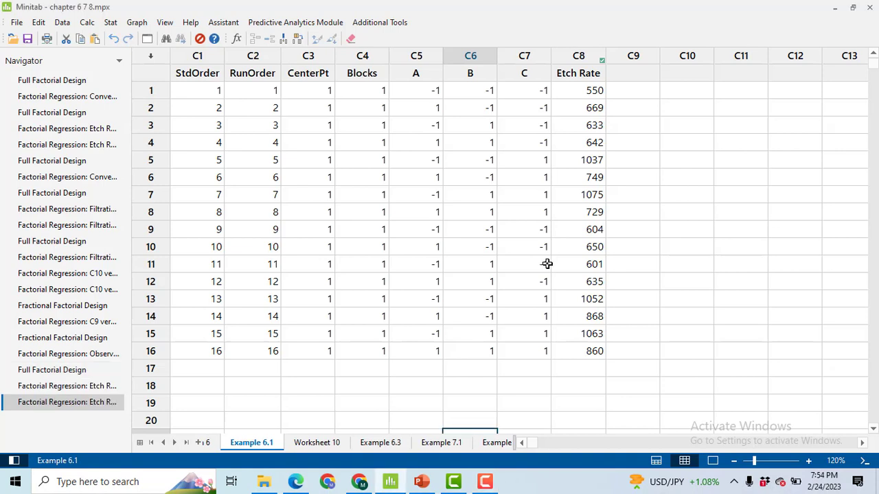
{"action": "mouse_move", "coordinate": [110, 22]}
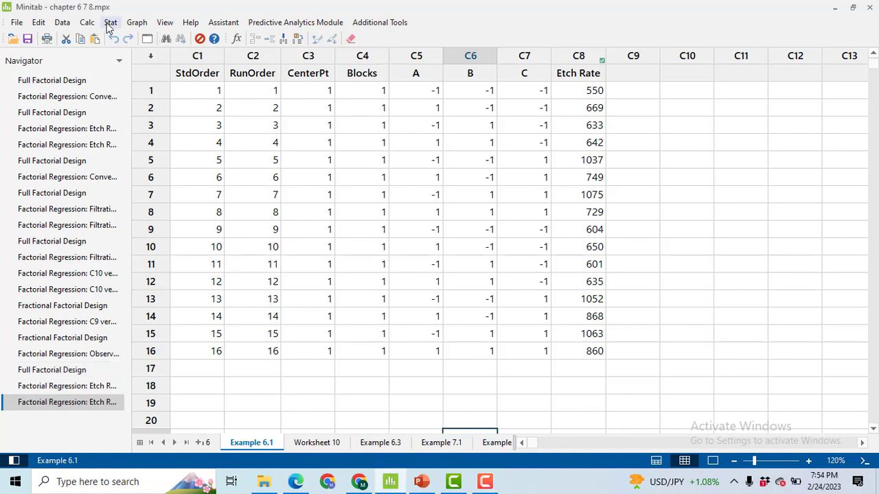
Analyze the factorial design with Etch Rate as response, default graphs and all terms through order 3
{"action": "left_click", "coordinate": [110, 22]}
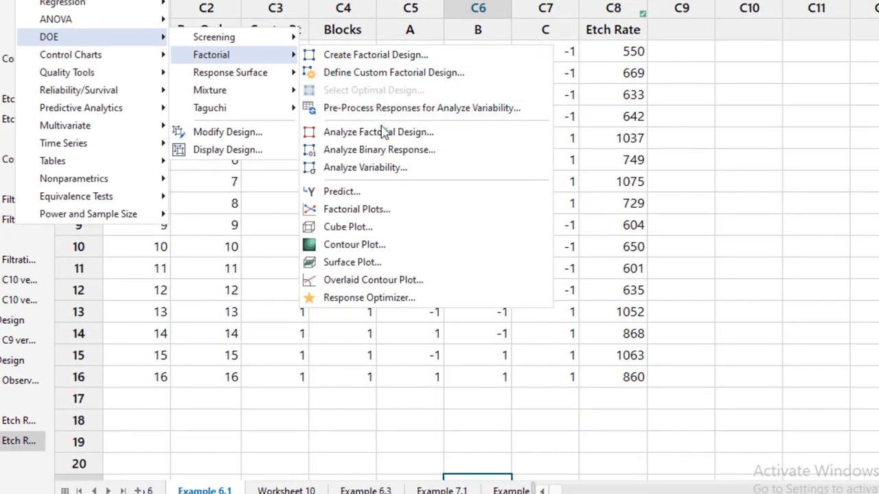
{"action": "left_click", "coordinate": [379, 132]}
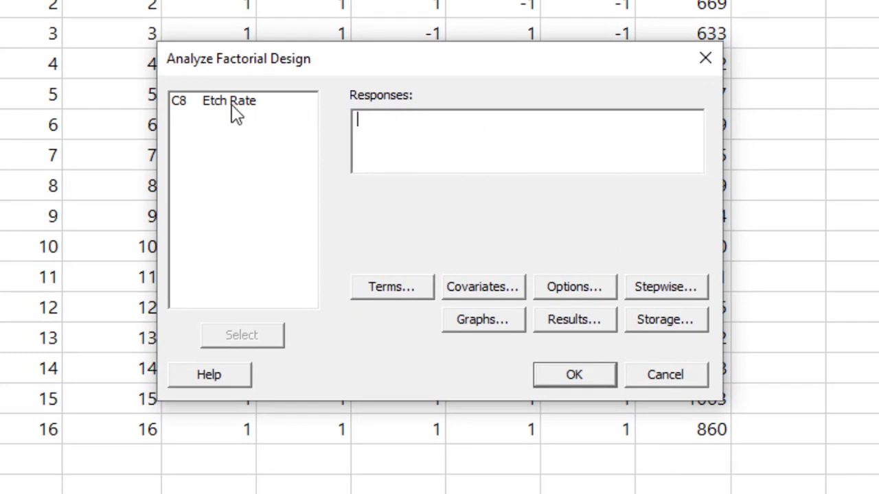
{"action": "double_click", "coordinate": [228, 100]}
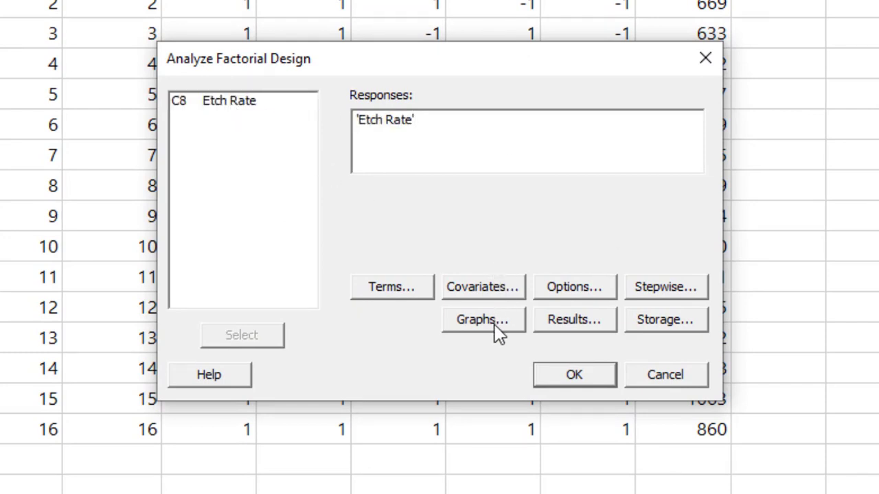
{"action": "left_click", "coordinate": [481, 319]}
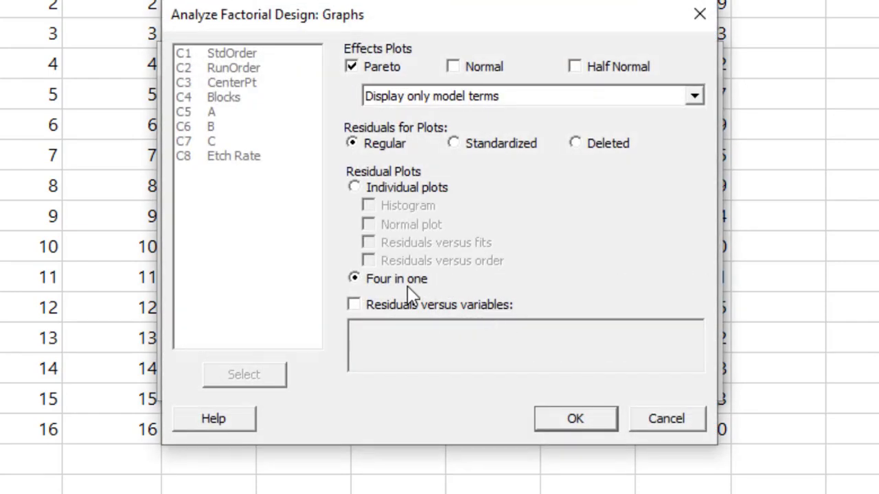
{"action": "mouse_move", "coordinate": [425, 289]}
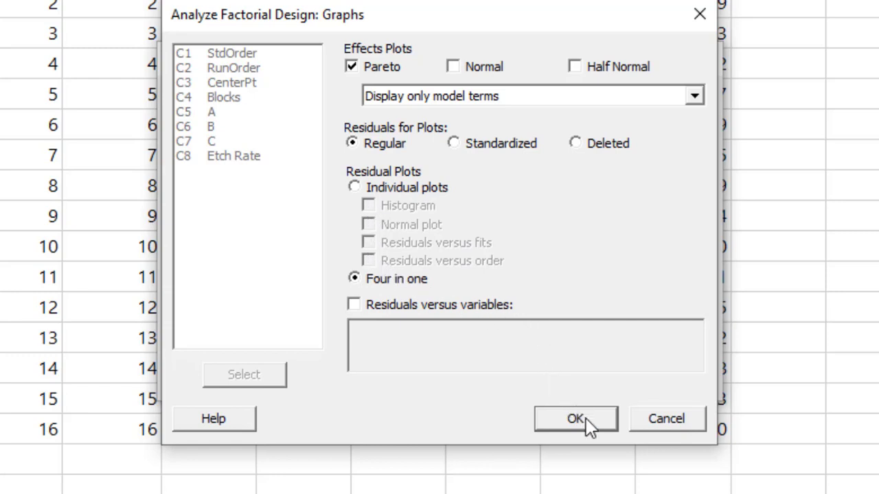
{"action": "left_click", "coordinate": [574, 419]}
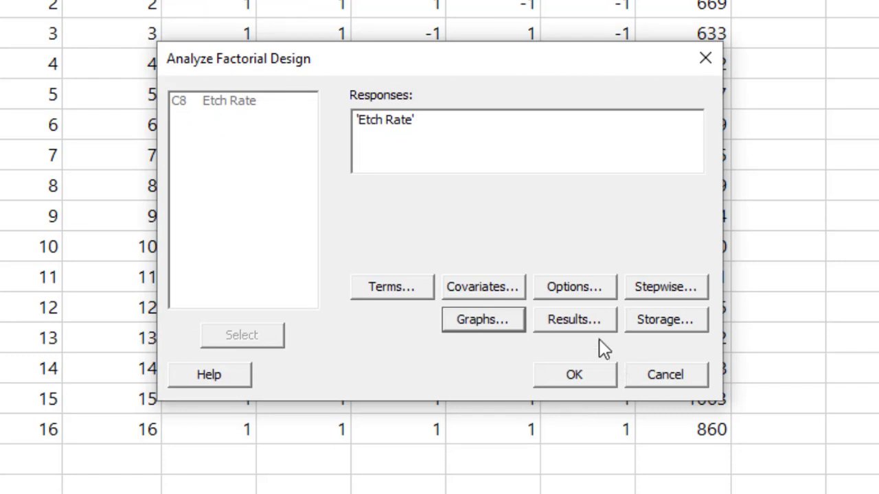
{"action": "left_click", "coordinate": [391, 287]}
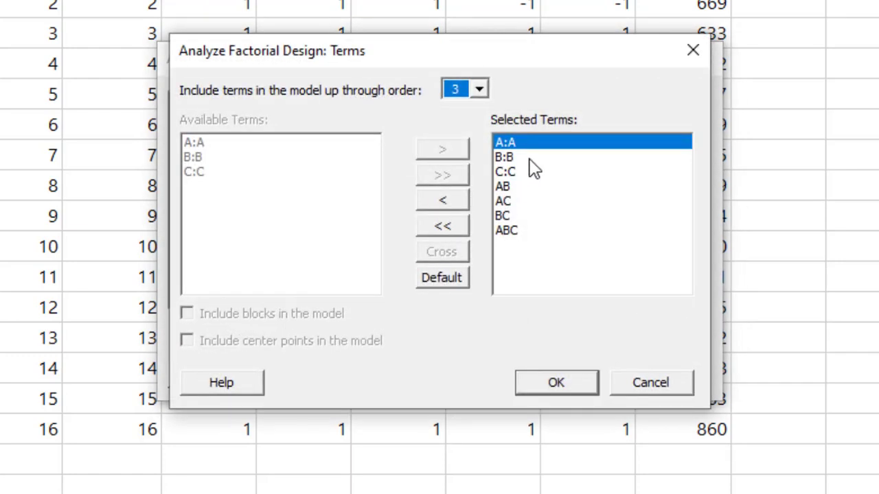
{"action": "mouse_move", "coordinate": [516, 176]}
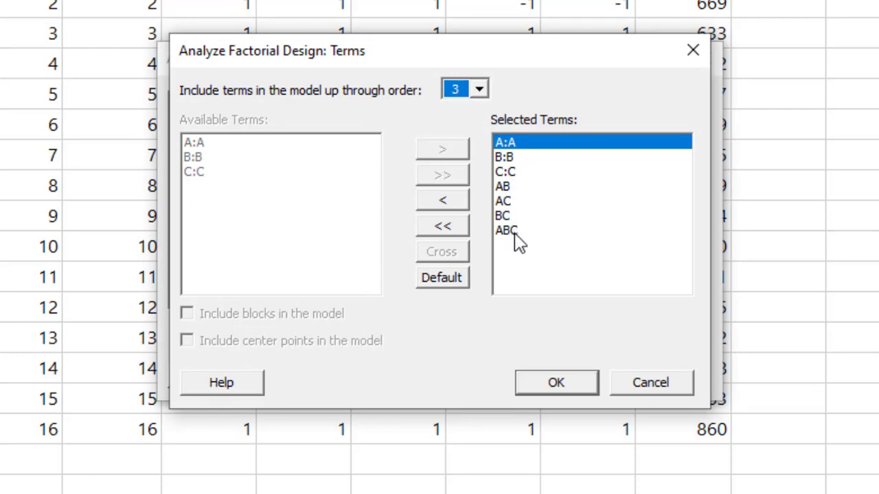
{"action": "left_click", "coordinate": [554, 382]}
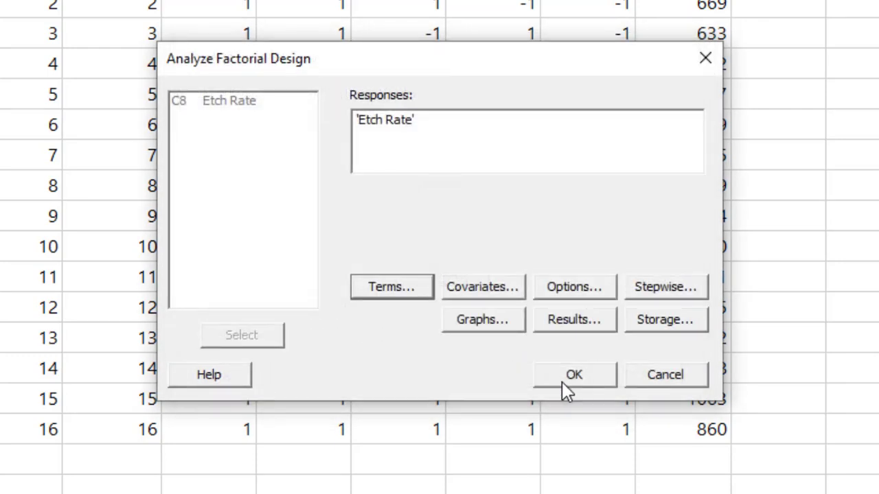
{"action": "mouse_move", "coordinate": [630, 327]}
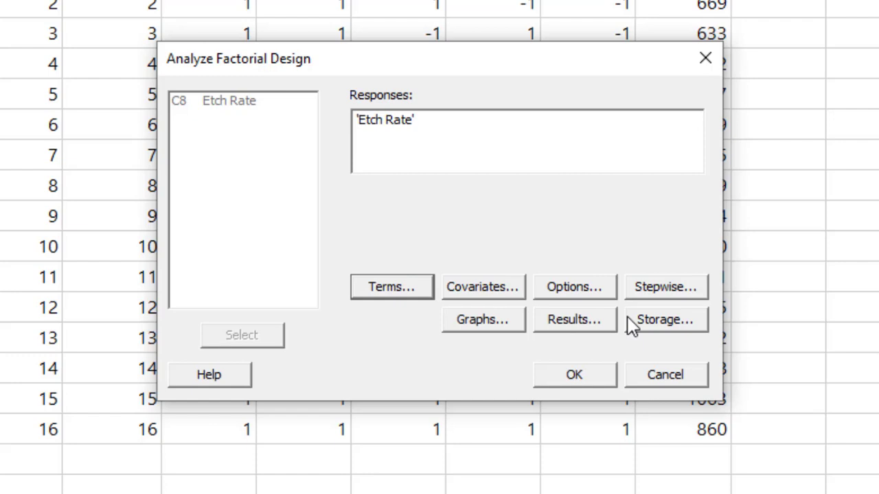
Choose expanded result tables and run the Etch Rate factorial analysis
{"action": "left_click", "coordinate": [574, 319]}
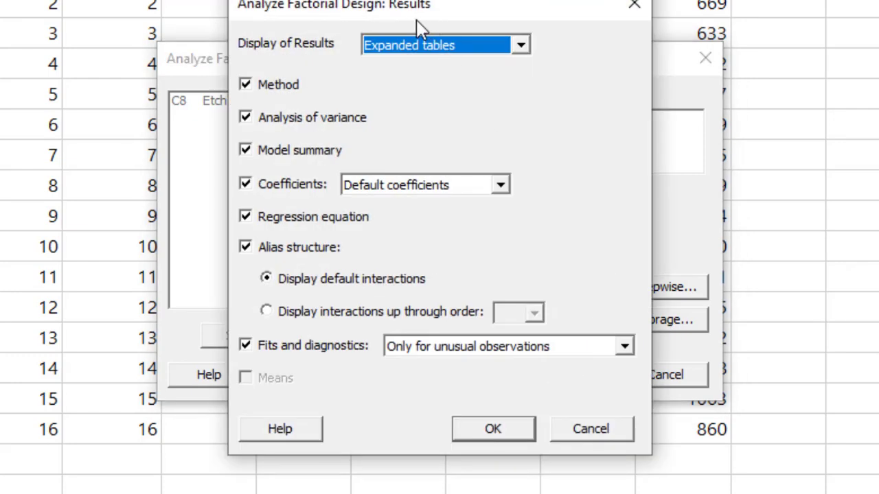
{"action": "left_click", "coordinate": [519, 44]}
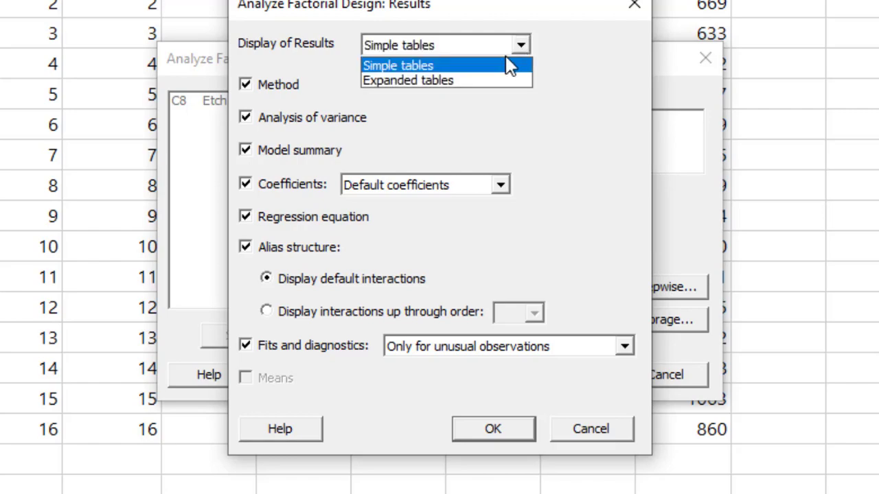
{"action": "left_click", "coordinate": [406, 79]}
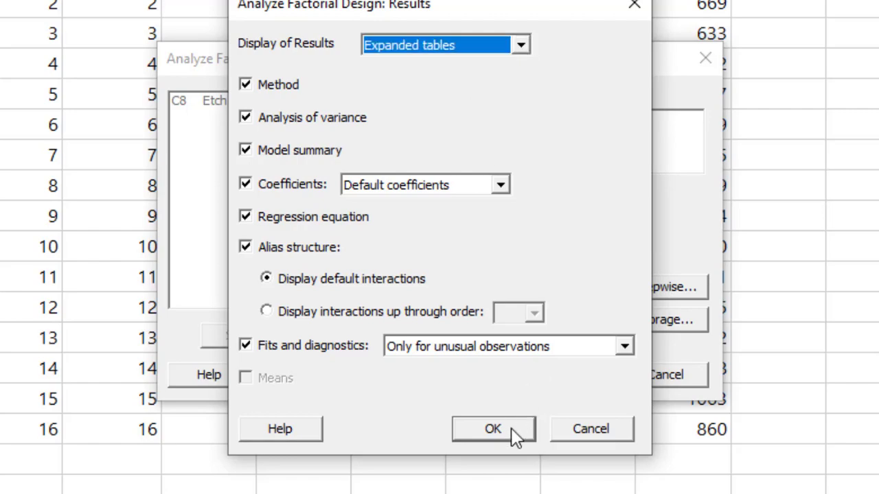
{"action": "left_click", "coordinate": [492, 428]}
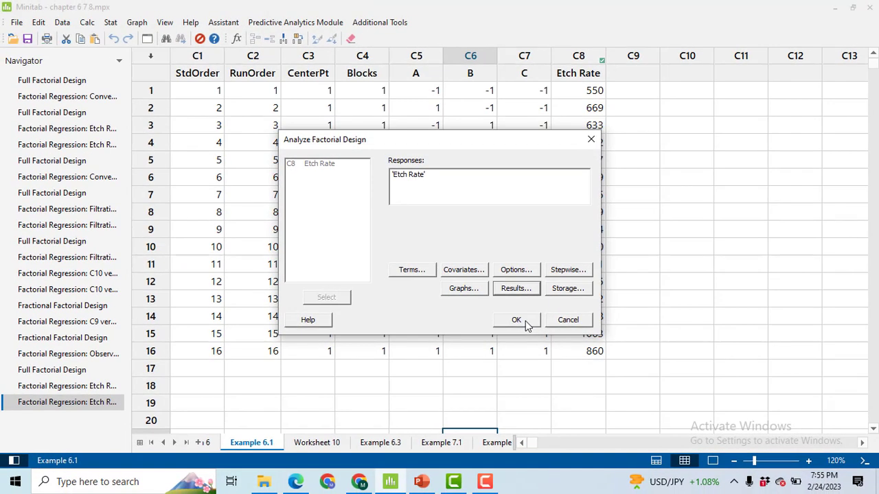
{"action": "left_click", "coordinate": [516, 319]}
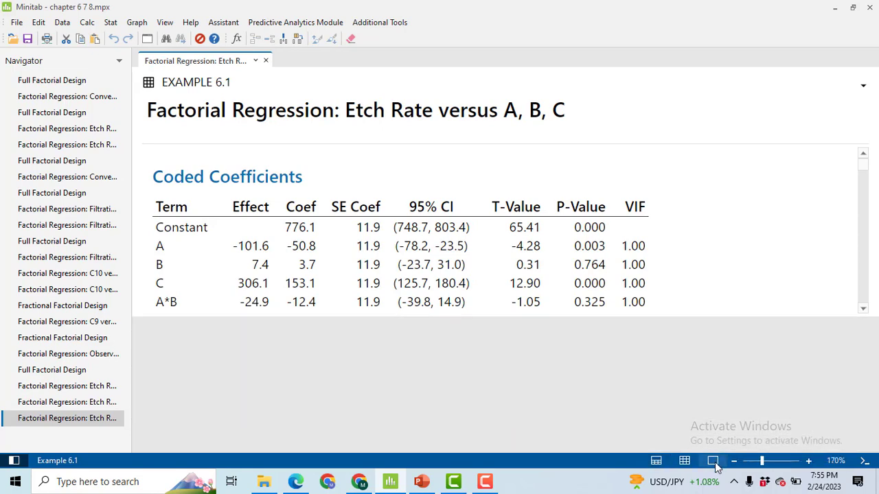
{"action": "scroll", "scroll_direction": "down", "scroll_amount": 3}
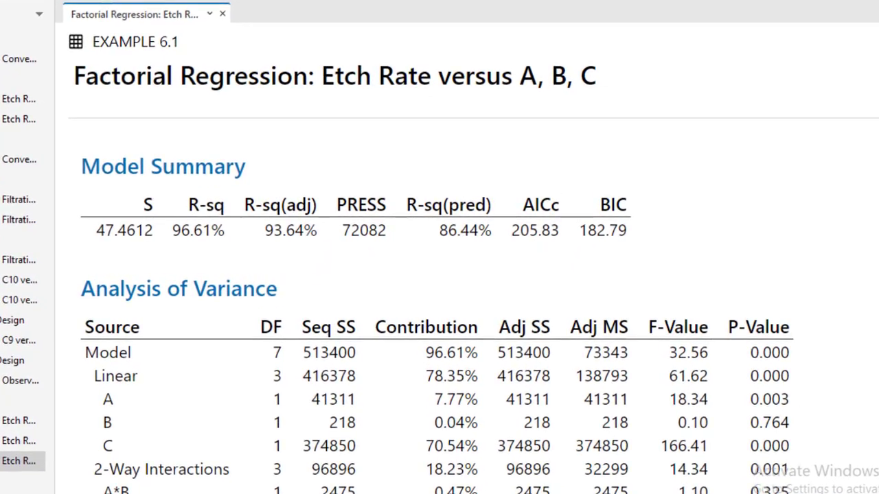
{"action": "scroll", "scroll_direction": "down", "scroll_amount": 3}
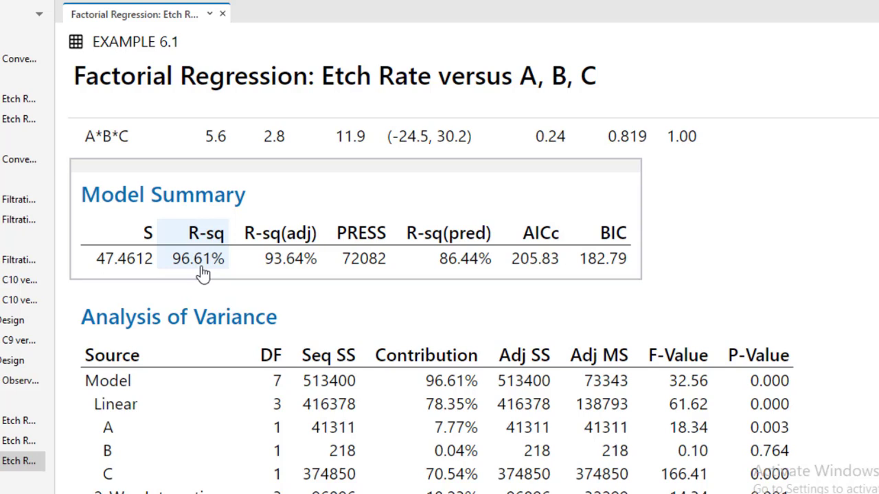
{"action": "mouse_move", "coordinate": [204, 278]}
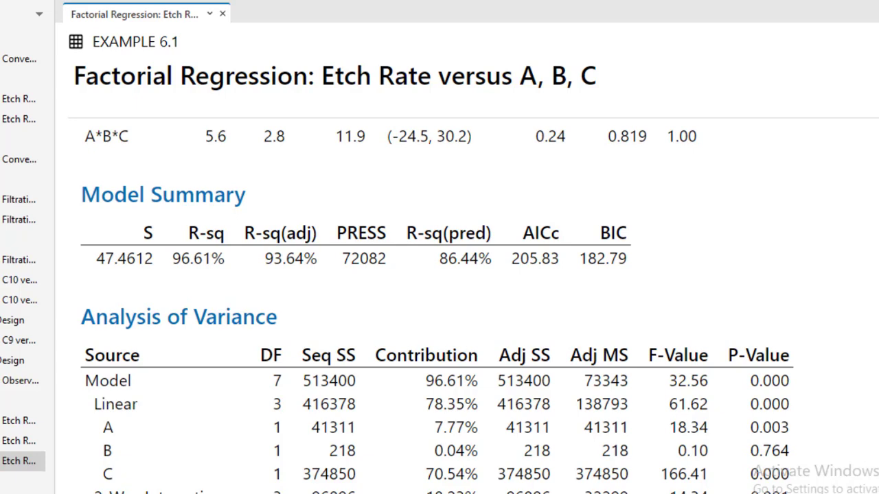
{"action": "scroll", "scroll_direction": "down", "scroll_amount": 3}
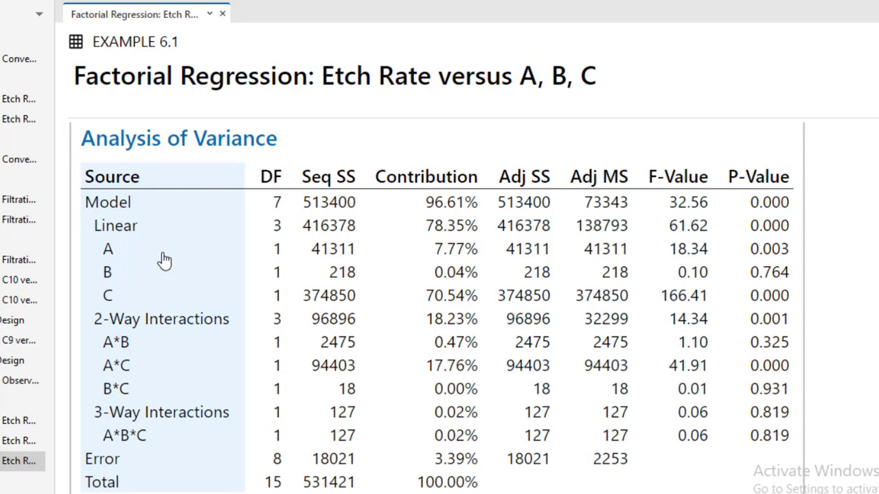
{"action": "mouse_move", "coordinate": [222, 313]}
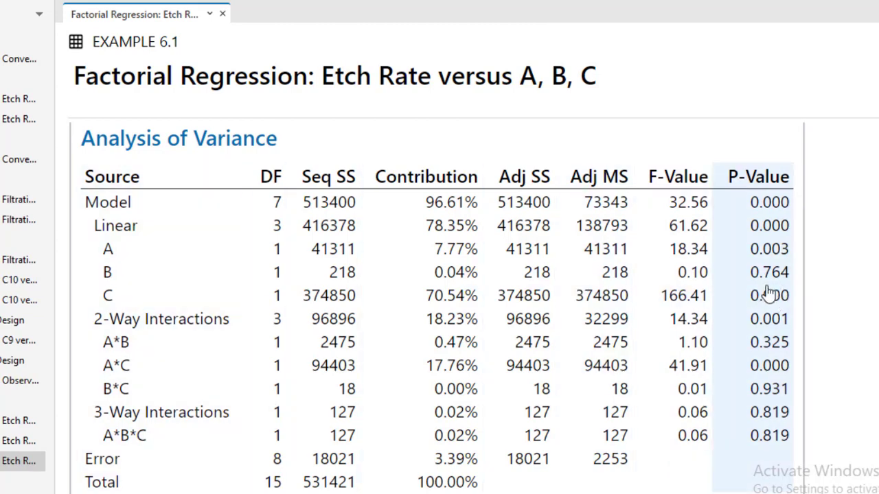
{"action": "mouse_move", "coordinate": [794, 284]}
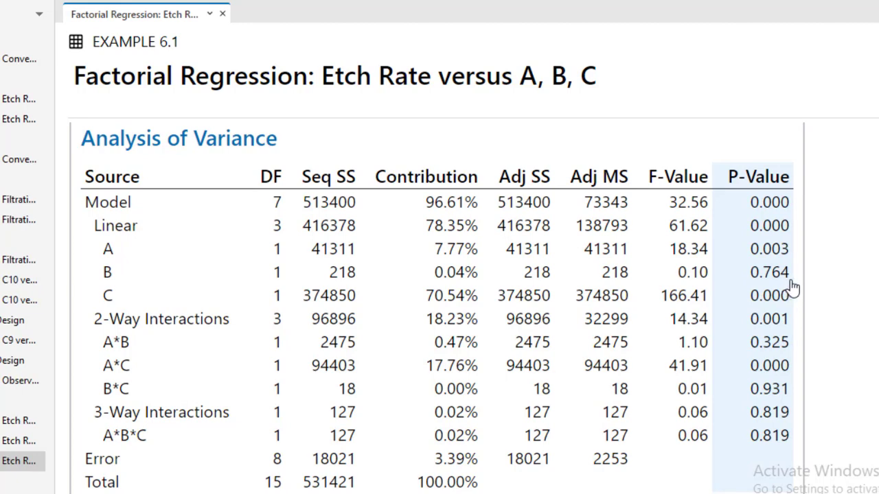
{"action": "scroll", "scroll_direction": "down", "scroll_amount": 3}
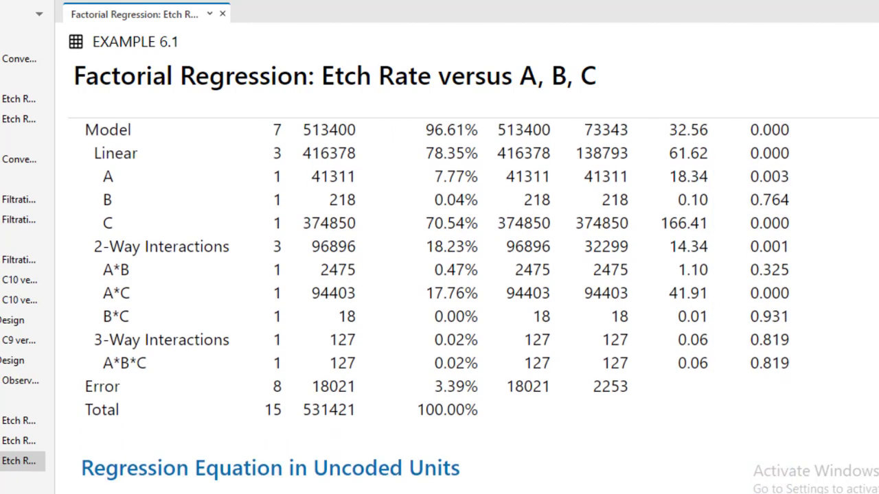
{"action": "scroll", "scroll_direction": "down", "scroll_amount": 3}
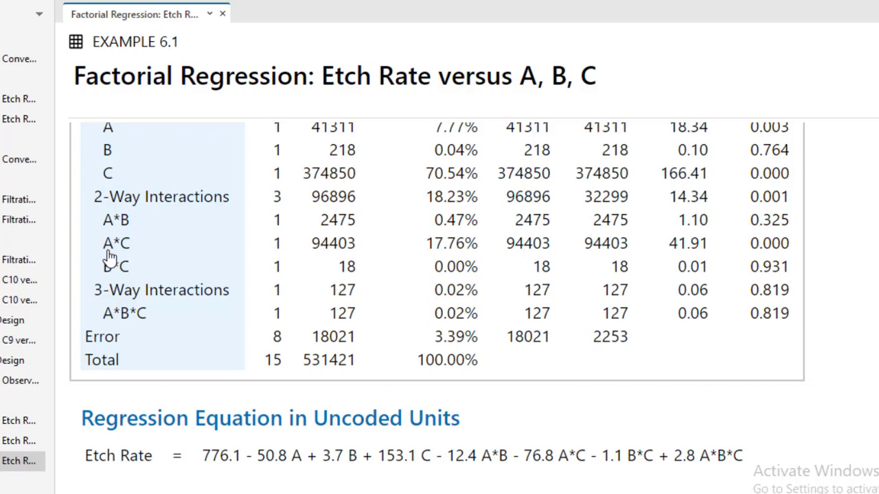
{"action": "mouse_move", "coordinate": [111, 260]}
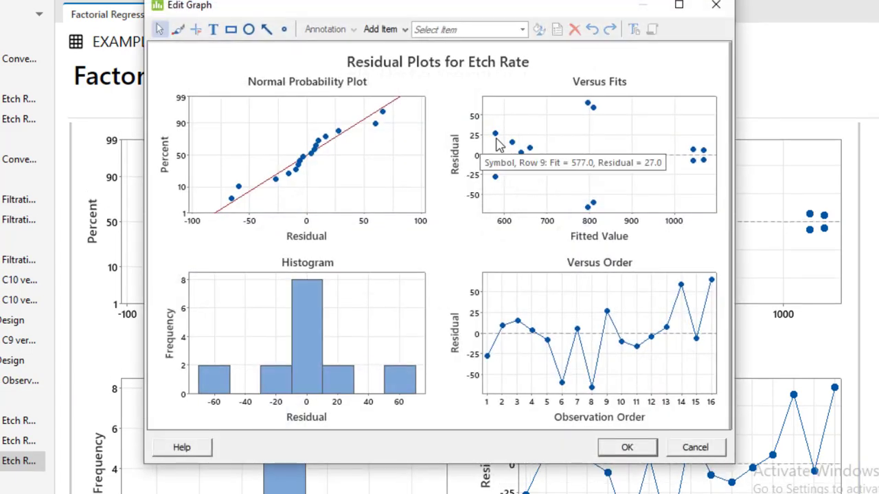
{"action": "mouse_move", "coordinate": [217, 364]}
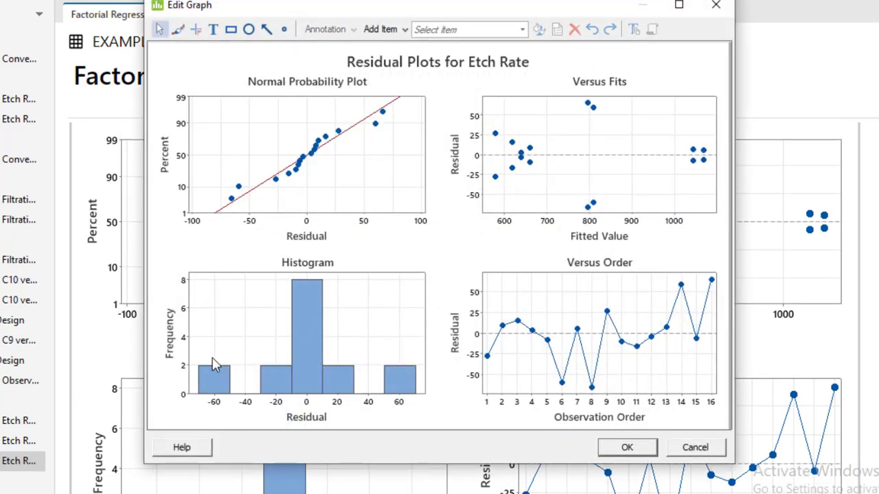
{"action": "mouse_move", "coordinate": [272, 171]}
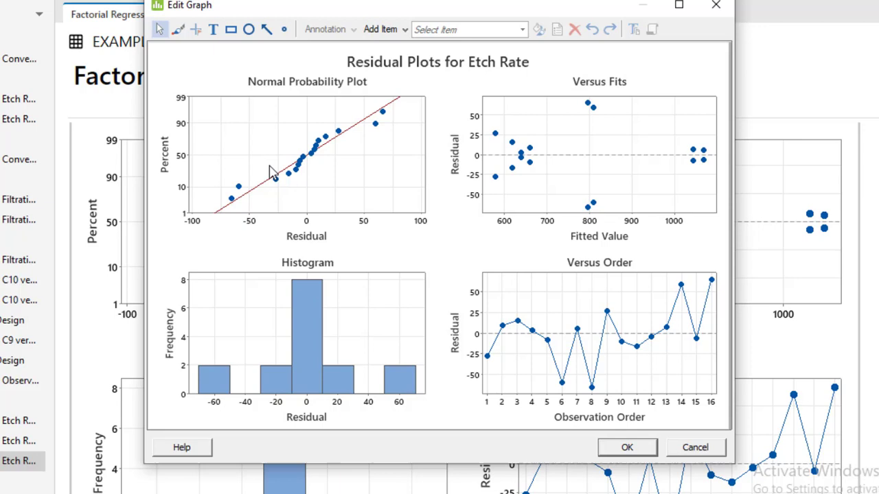
{"action": "mouse_move", "coordinate": [311, 362]}
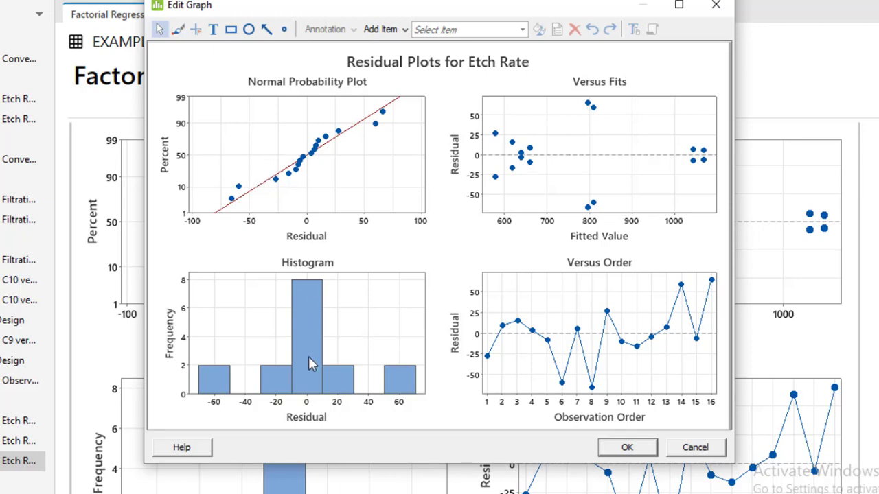
{"action": "mouse_move", "coordinate": [522, 363]}
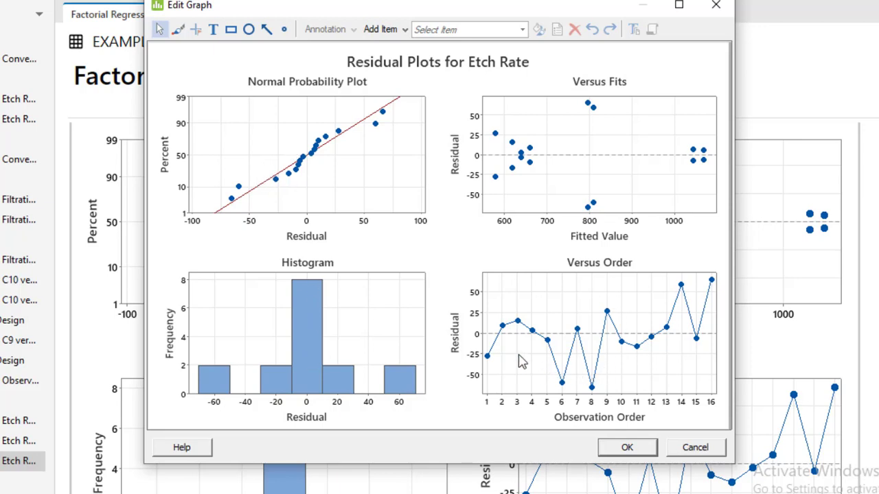
{"action": "mouse_move", "coordinate": [578, 374]}
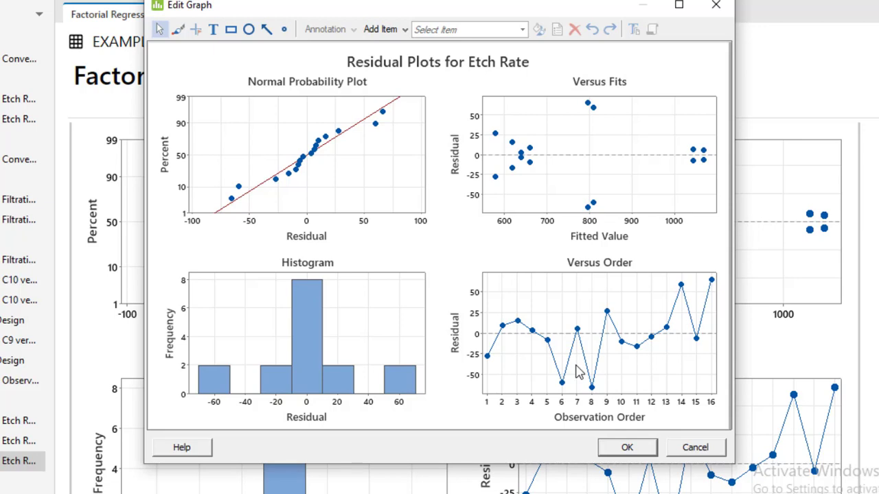
{"action": "mouse_move", "coordinate": [645, 208]}
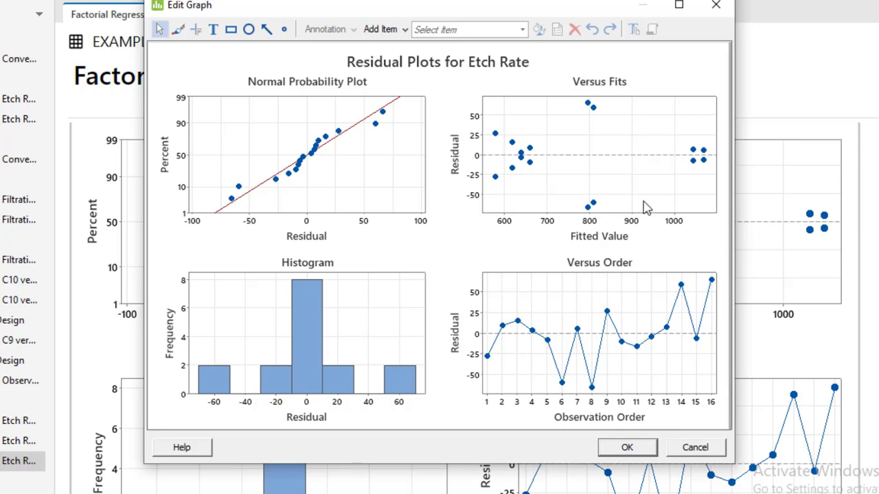
{"action": "mouse_move", "coordinate": [580, 191]}
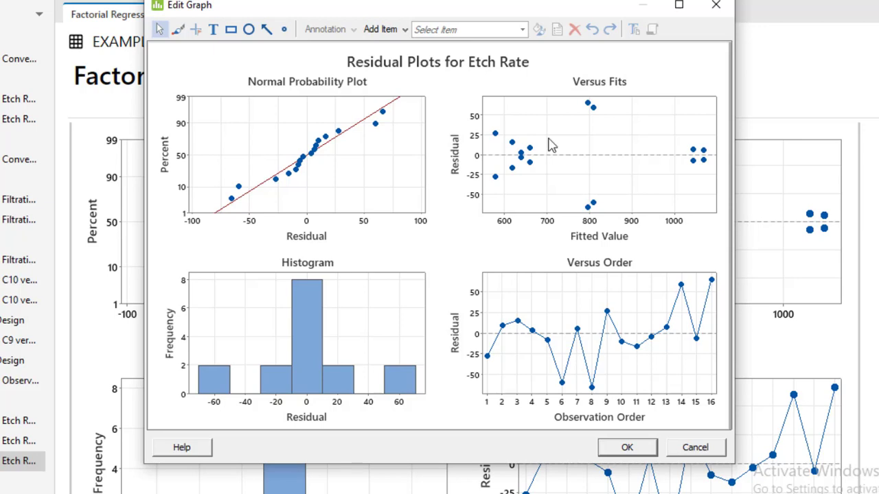
Close the residual plots Edit Graph window to return to the regression output
{"action": "left_click", "coordinate": [626, 447]}
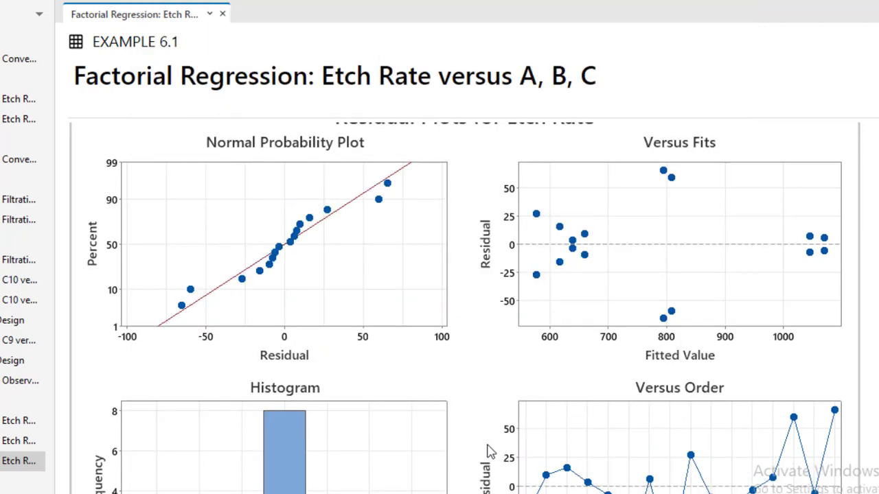
{"action": "mouse_move", "coordinate": [268, 140]}
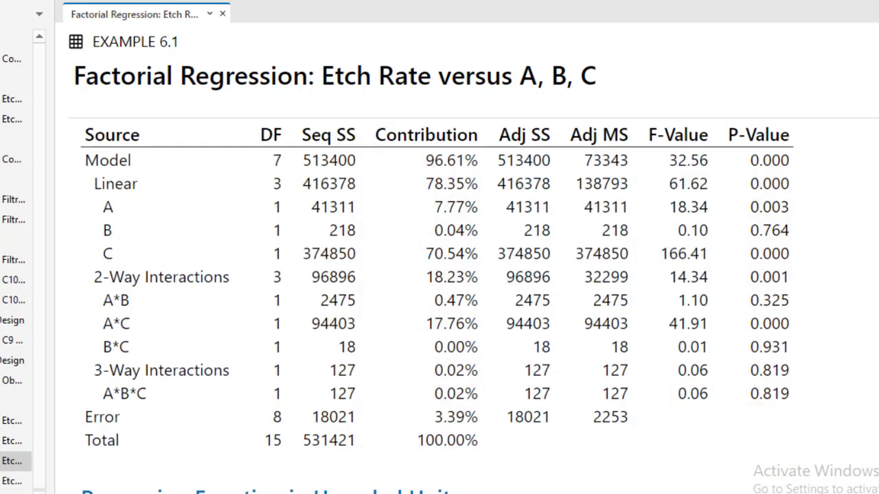
Return to the Etch Rate ANOVA table and reopen the Stat menu for factorial commands
{"action": "left_click", "coordinate": [113, 209]}
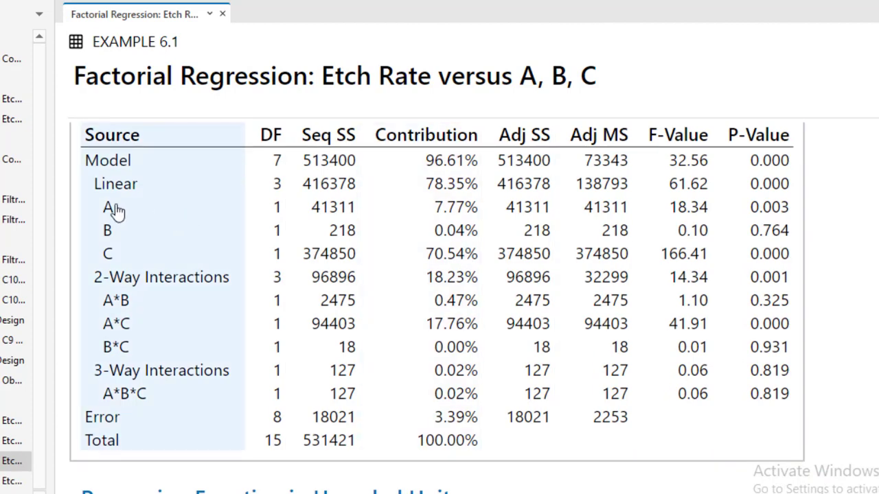
{"action": "mouse_move", "coordinate": [93, 214]}
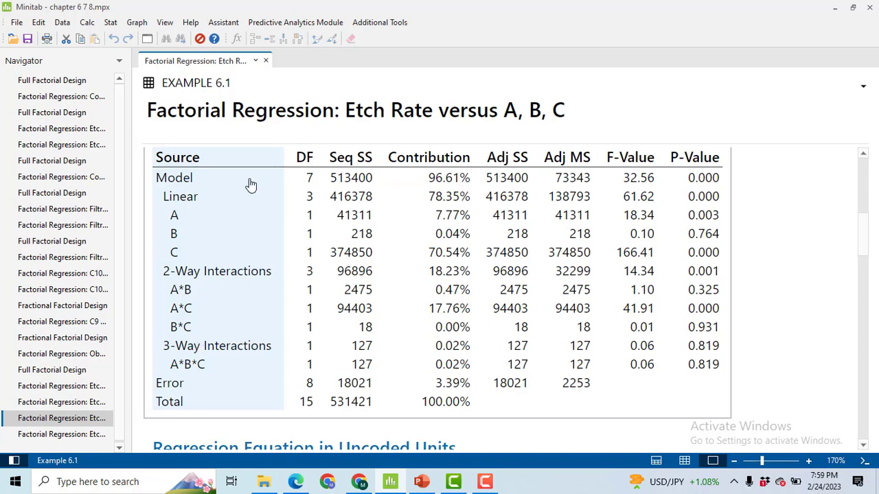
{"action": "left_click", "coordinate": [110, 22]}
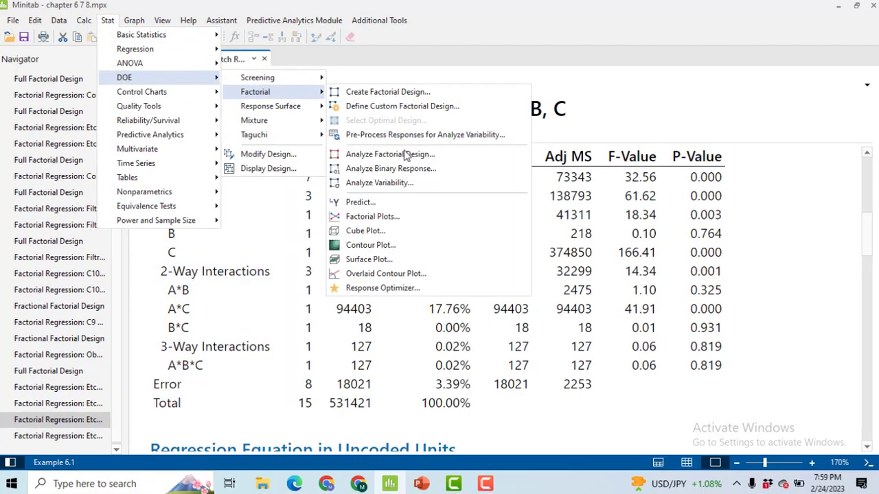
Refit the Etch Rate model with terms A, C and A*C only, removing B, AB and BC
{"action": "left_click", "coordinate": [390, 154]}
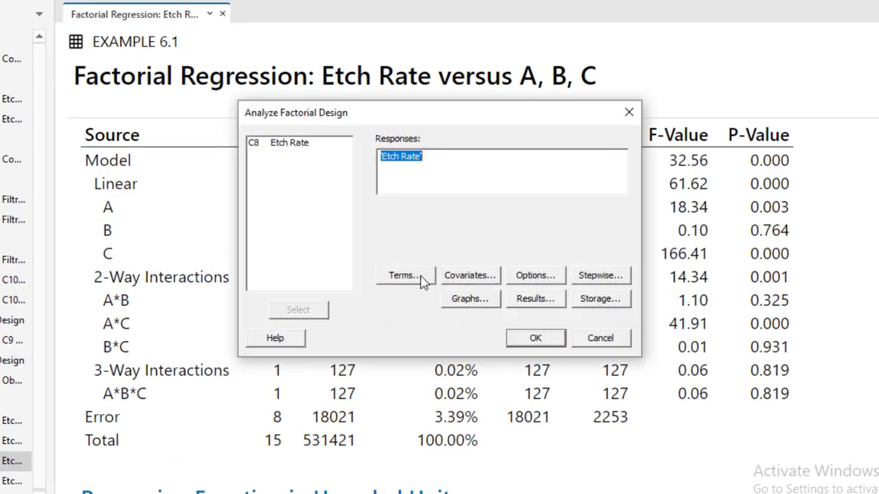
{"action": "left_click", "coordinate": [402, 274]}
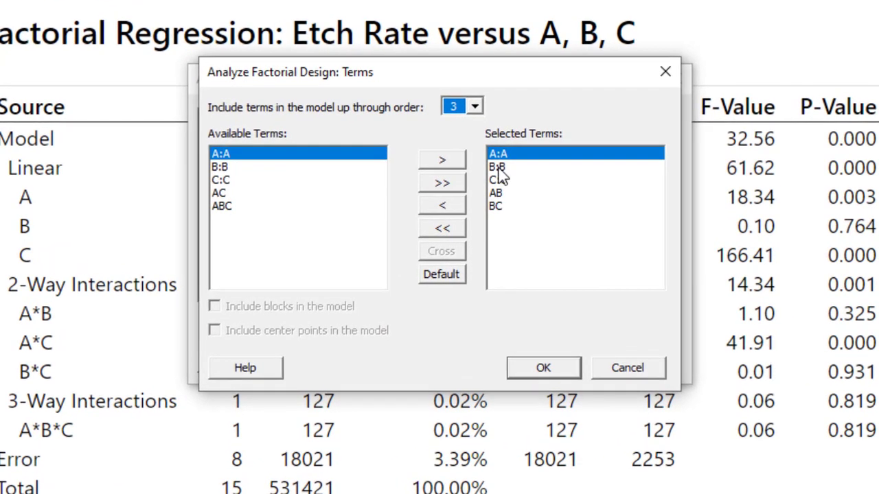
{"action": "left_click", "coordinate": [442, 204]}
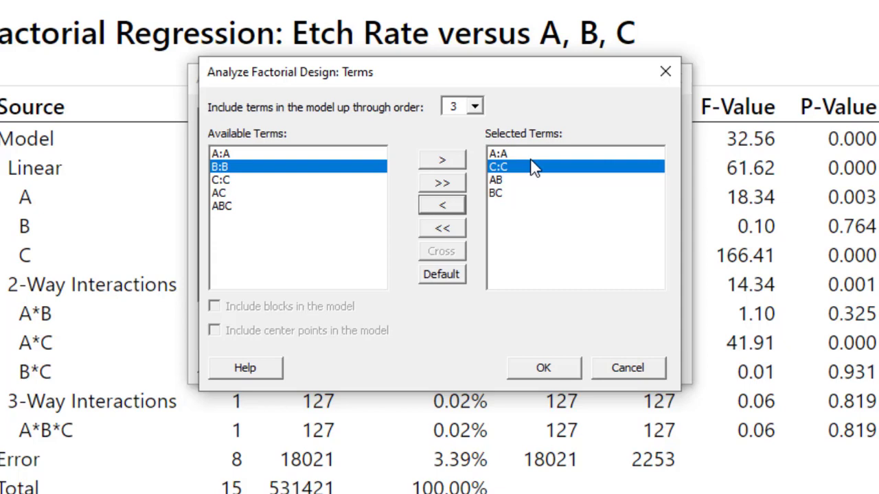
{"action": "left_click", "coordinate": [495, 178]}
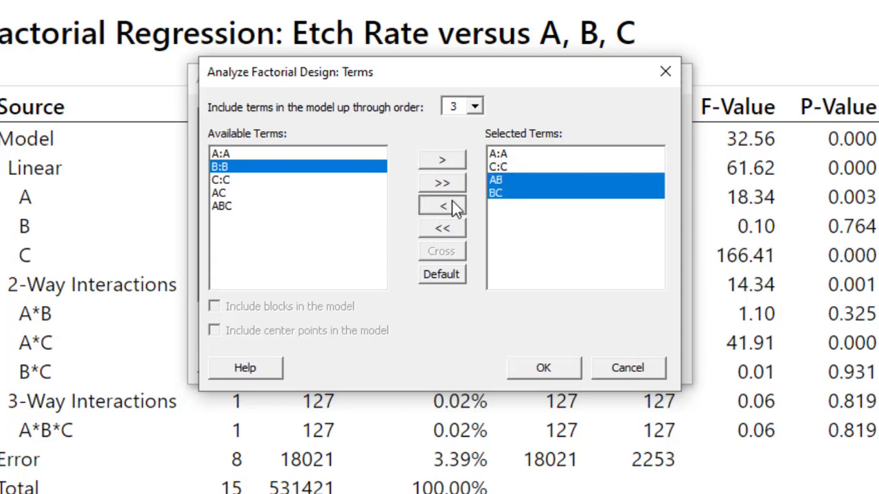
{"action": "left_click", "coordinate": [442, 204]}
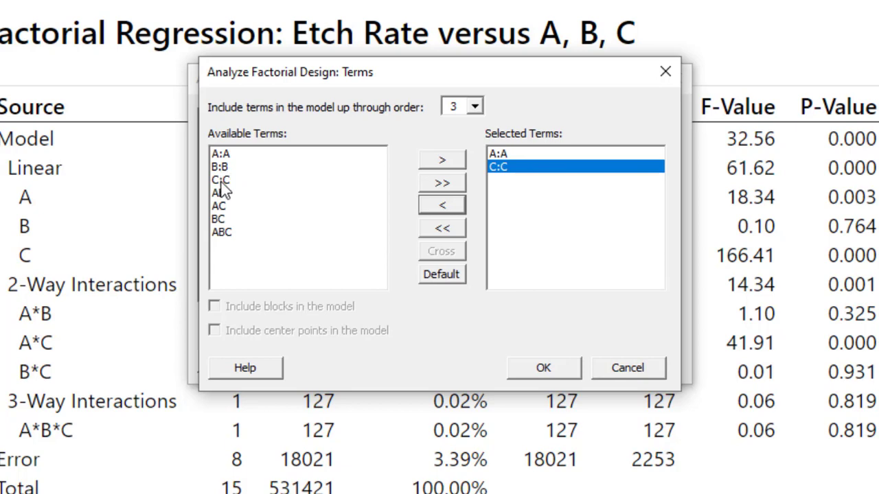
{"action": "left_click", "coordinate": [219, 206]}
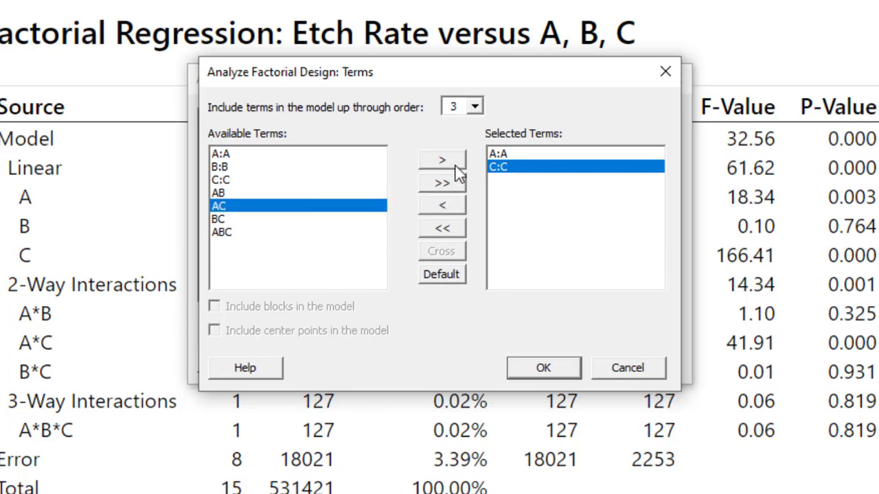
{"action": "left_click", "coordinate": [442, 160]}
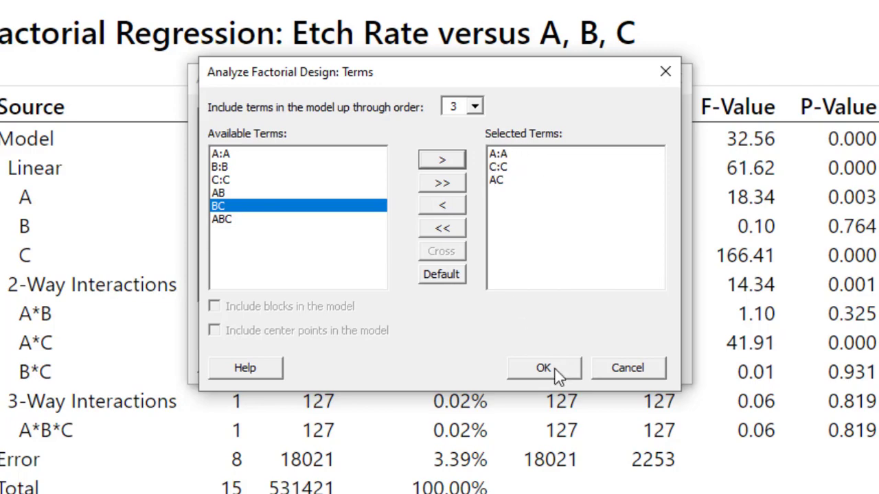
{"action": "left_click", "coordinate": [543, 368]}
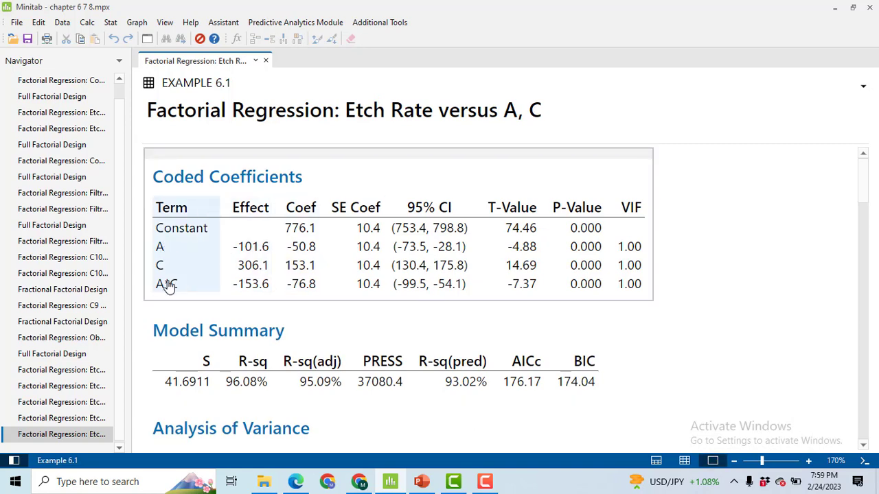
Scroll through the reduced A, C, A*C model output to the variance table
{"action": "scroll", "scroll_direction": "down", "scroll_amount": 3}
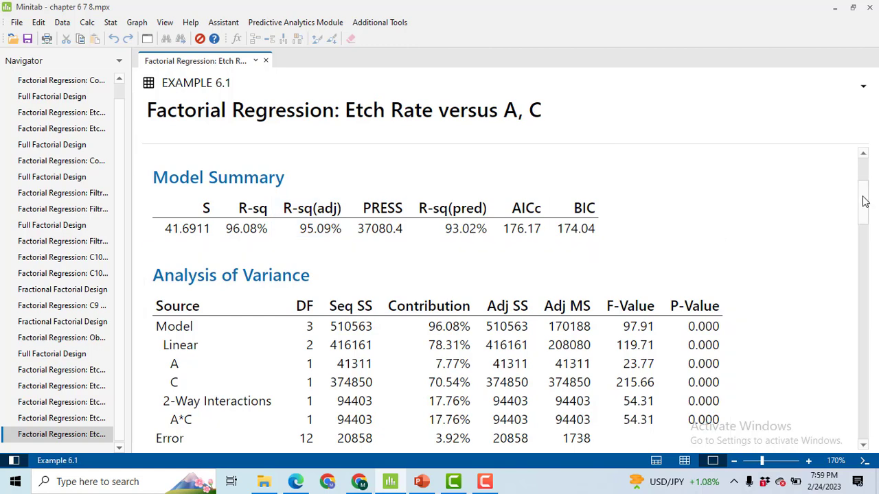
{"action": "scroll", "scroll_direction": "down", "scroll_amount": 3}
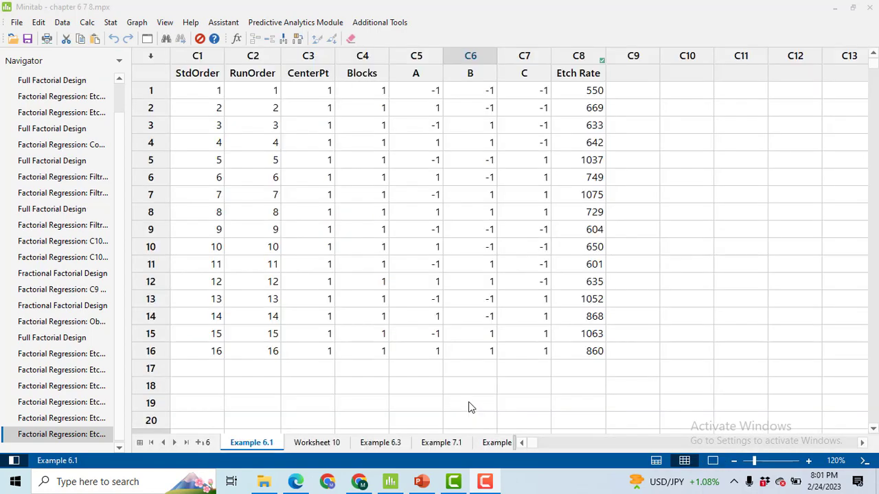
Rerun the Etch Rate analysis with all terms under forward selection, alpha to enter 0.25
{"action": "left_click", "coordinate": [109, 22]}
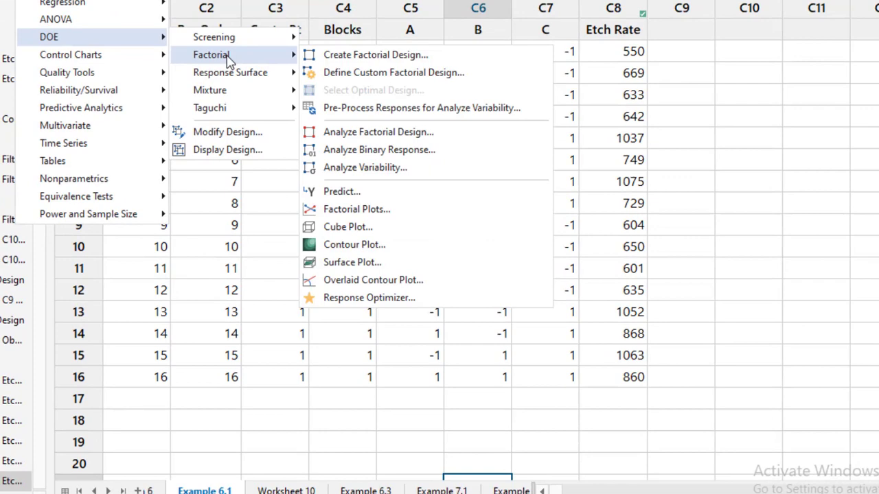
{"action": "left_click", "coordinate": [378, 132]}
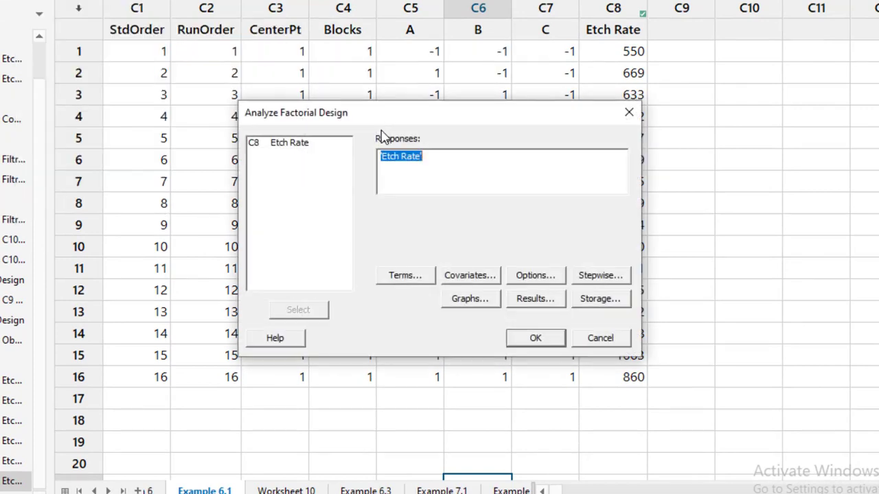
{"action": "left_click", "coordinate": [404, 275]}
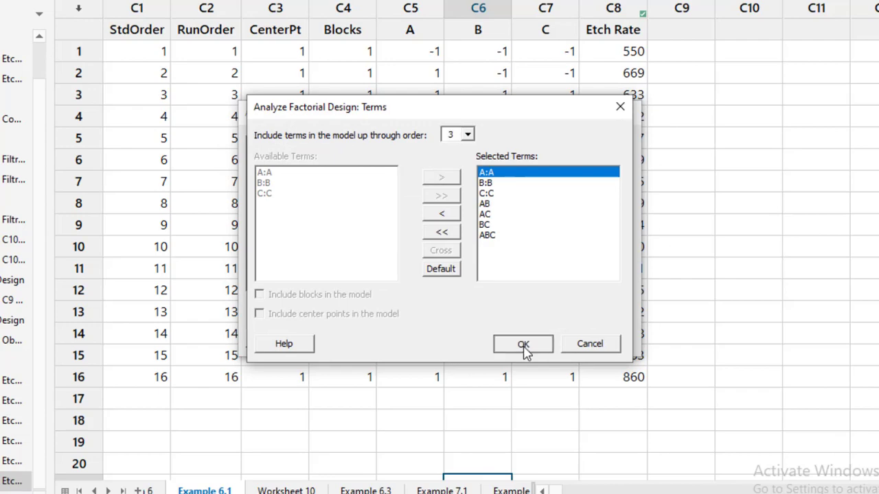
{"action": "left_click", "coordinate": [522, 343]}
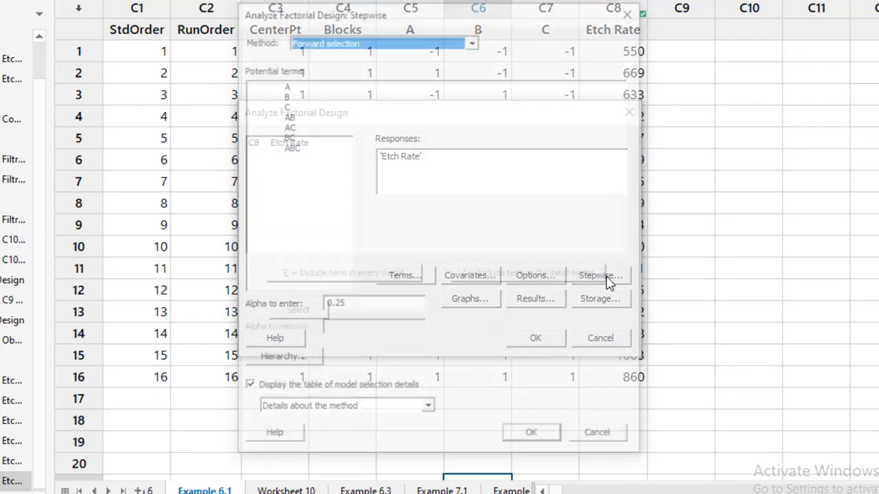
{"action": "left_click", "coordinate": [472, 38]}
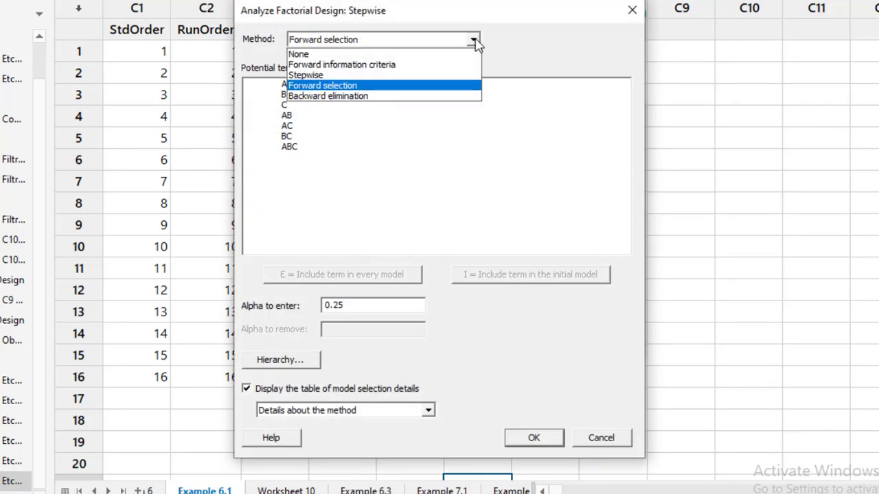
{"action": "left_click", "coordinate": [322, 85]}
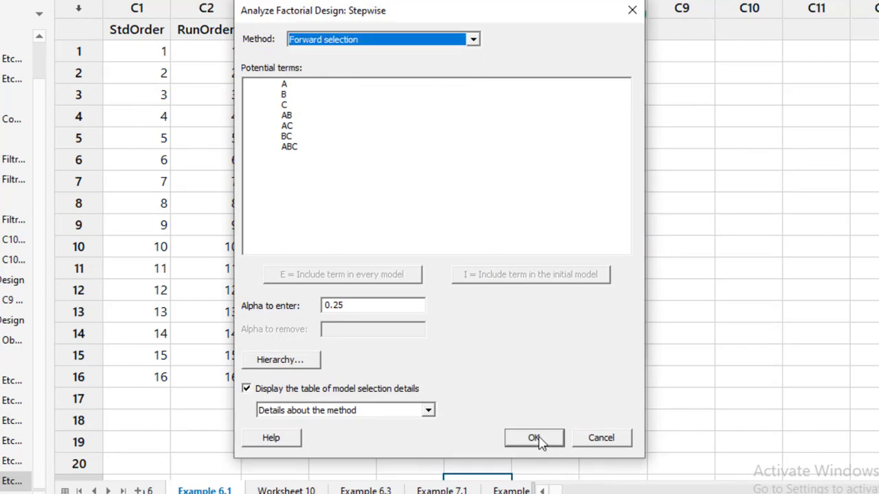
{"action": "left_click", "coordinate": [534, 436]}
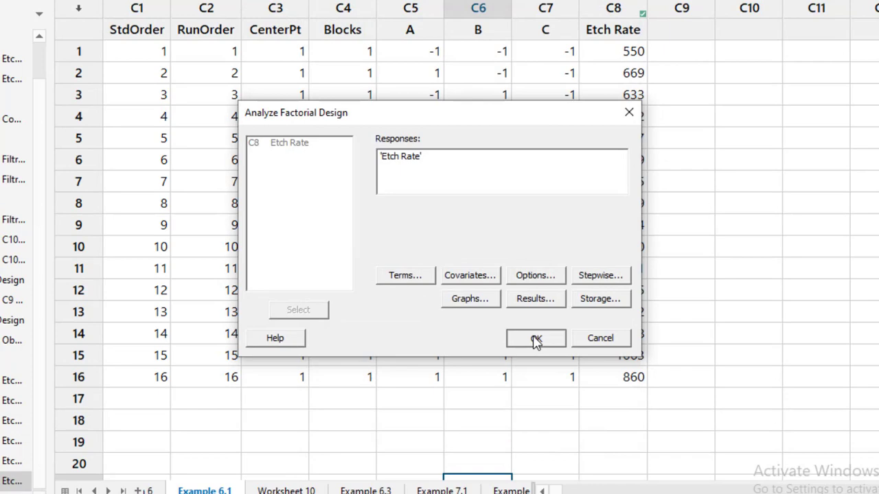
{"action": "left_click", "coordinate": [535, 337]}
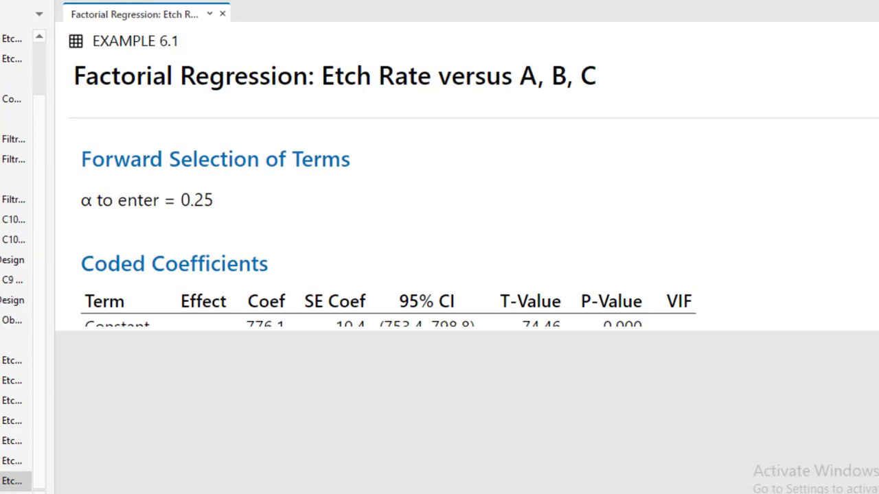
Scroll through the forward-selection output keeping A, C and A*C, then reopen the Stat menu
{"action": "scroll", "scroll_direction": "down", "scroll_amount": 3}
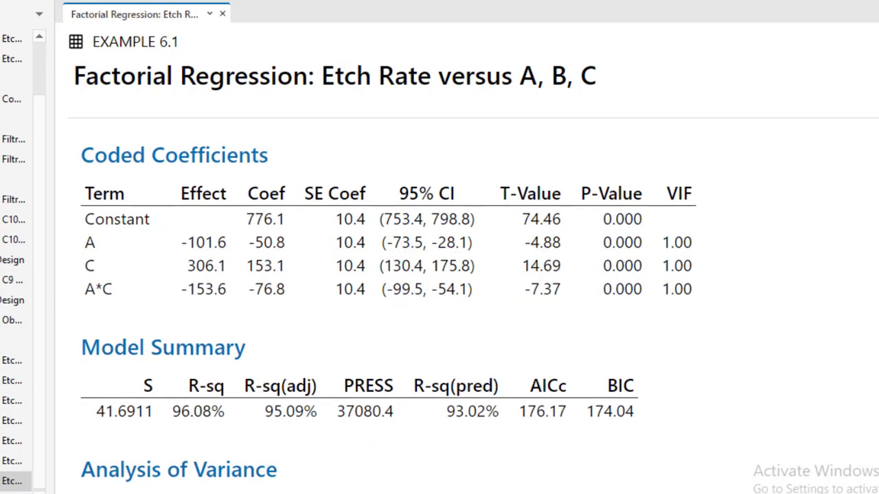
{"action": "scroll", "scroll_direction": "down", "scroll_amount": 3}
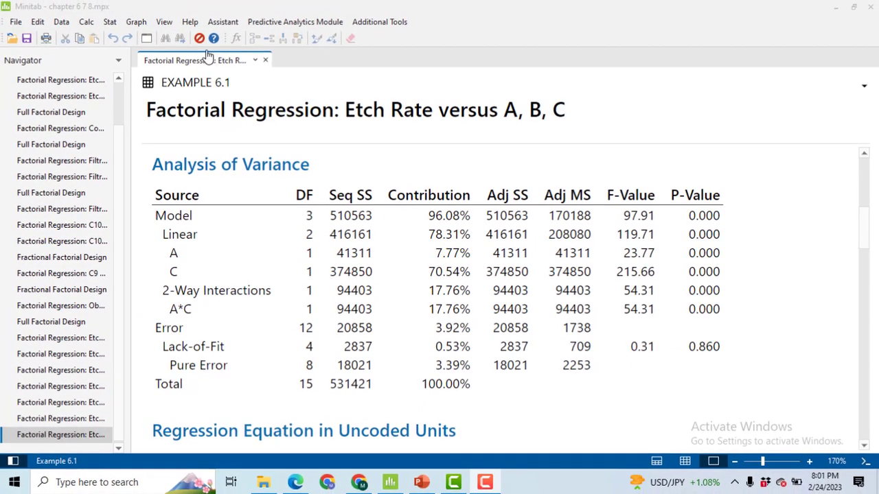
{"action": "left_click", "coordinate": [110, 22]}
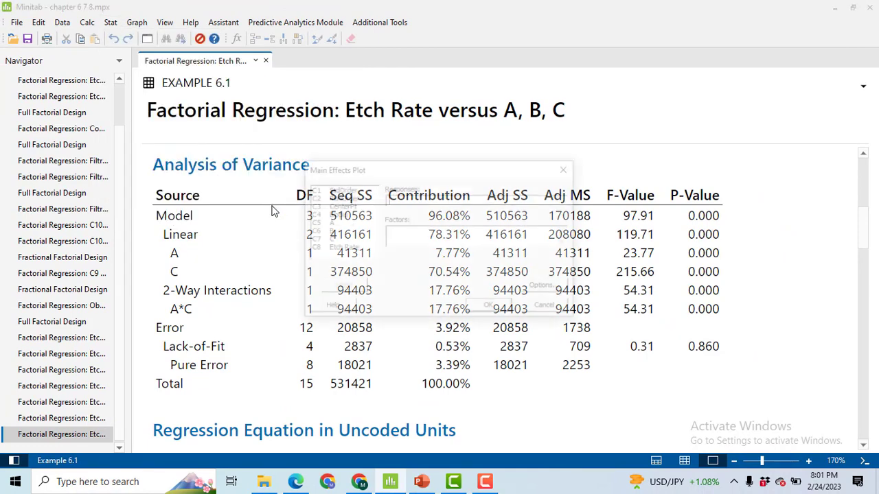
Draw the main effects plot of Etch Rate for factors A, B and C and close its Edit Graph window
{"action": "left_click", "coordinate": [341, 247]}
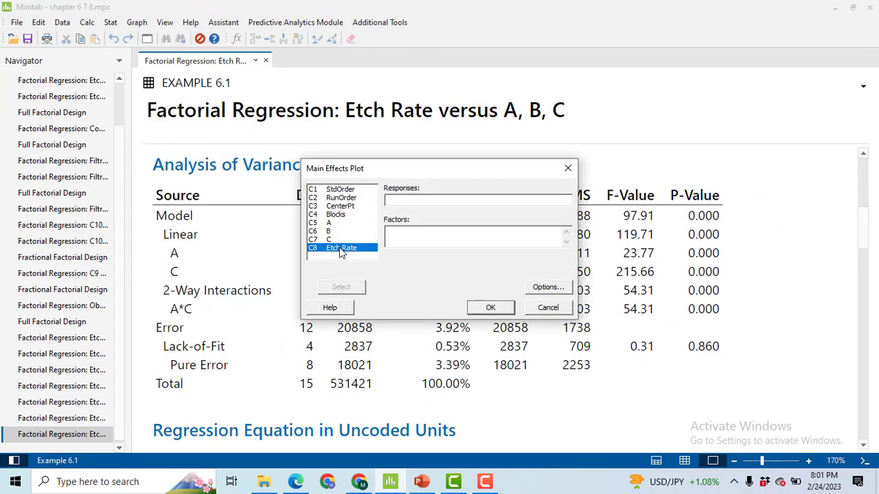
{"action": "left_click", "coordinate": [341, 287]}
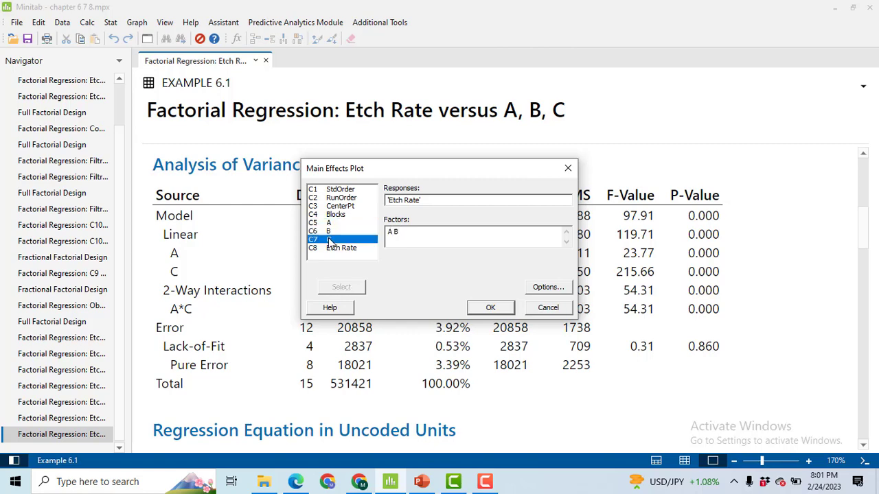
{"action": "left_click", "coordinate": [490, 307]}
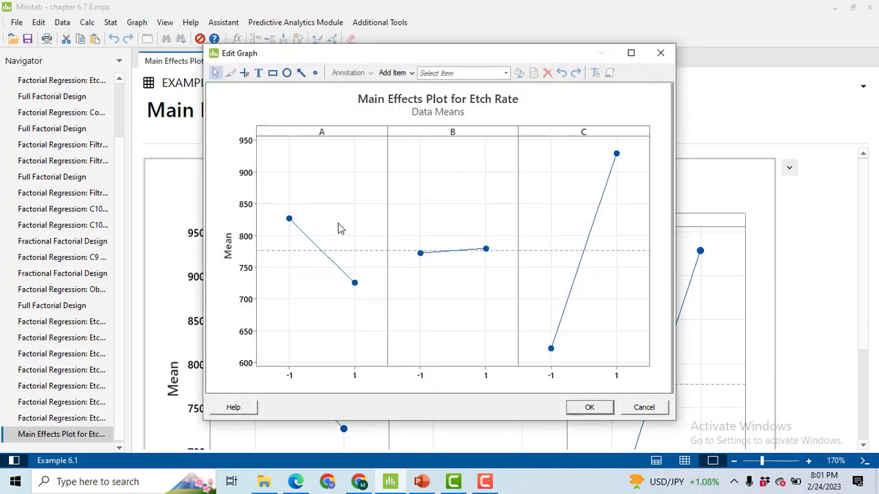
{"action": "mouse_move", "coordinate": [287, 225]}
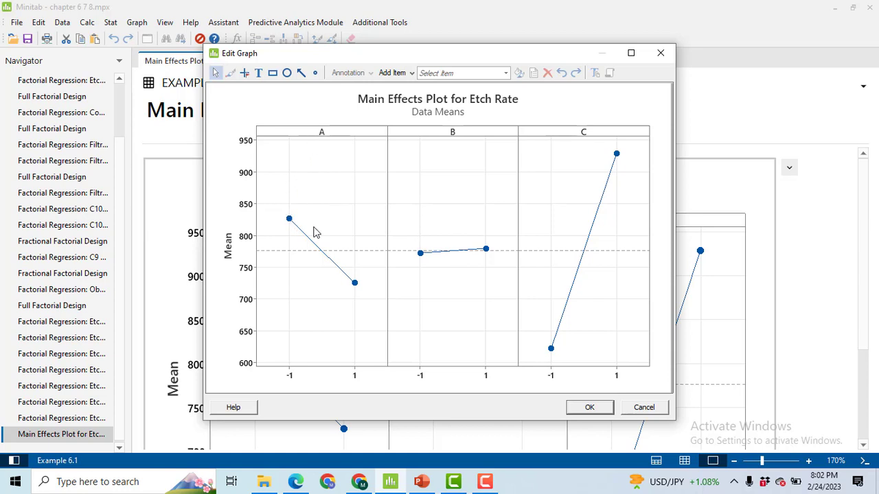
{"action": "mouse_move", "coordinate": [360, 301]}
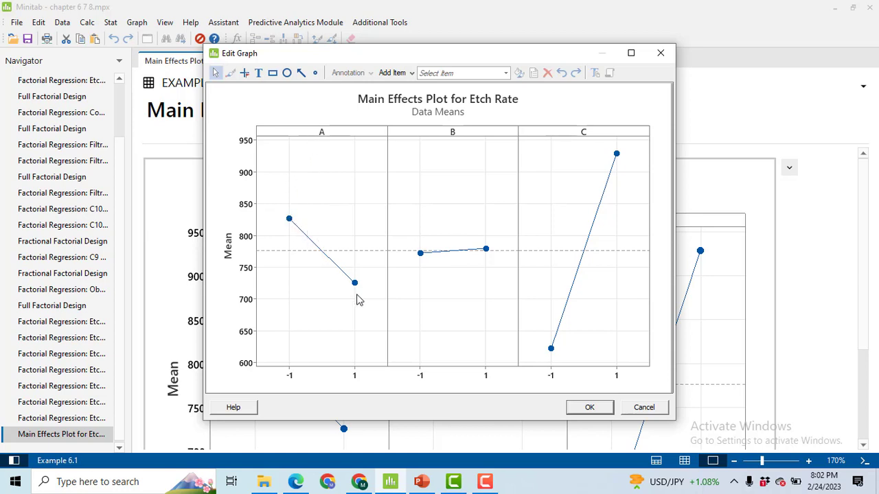
{"action": "mouse_move", "coordinate": [467, 364]}
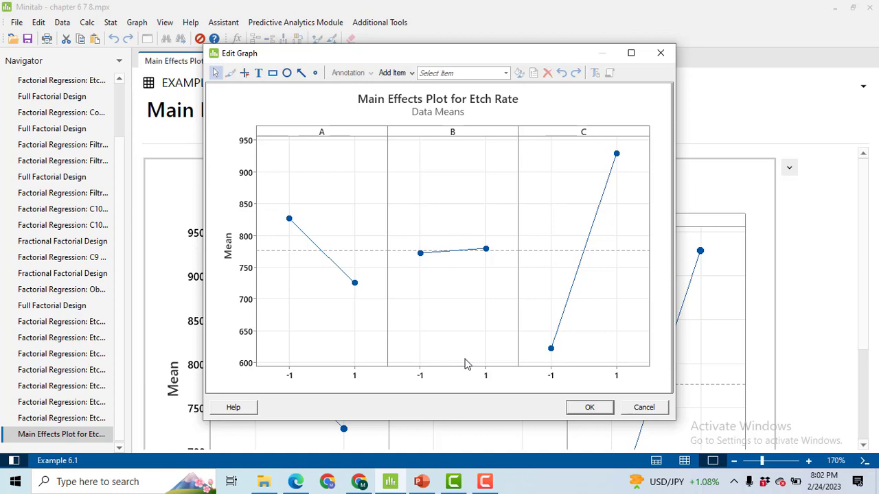
{"action": "mouse_move", "coordinate": [425, 264]}
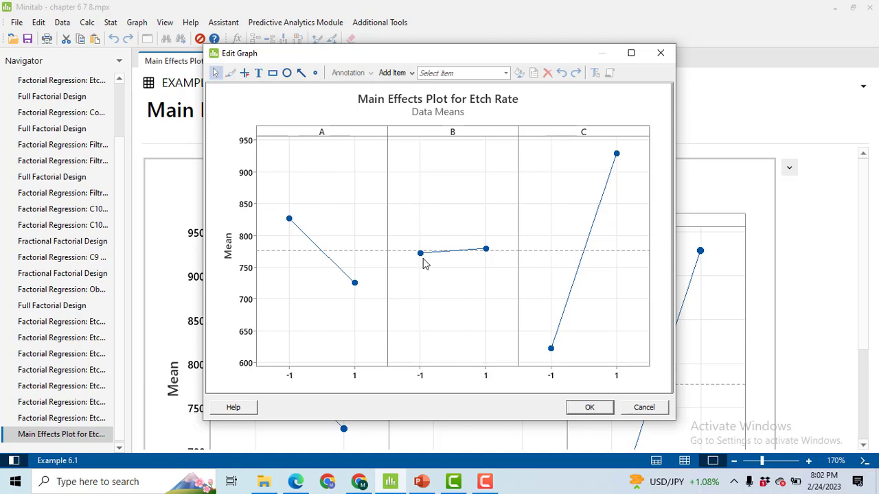
{"action": "mouse_move", "coordinate": [603, 283]}
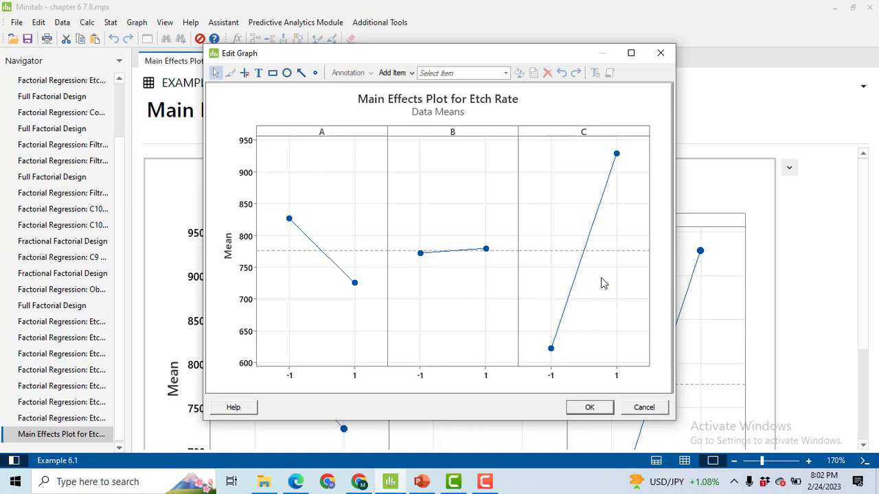
{"action": "mouse_move", "coordinate": [569, 374]}
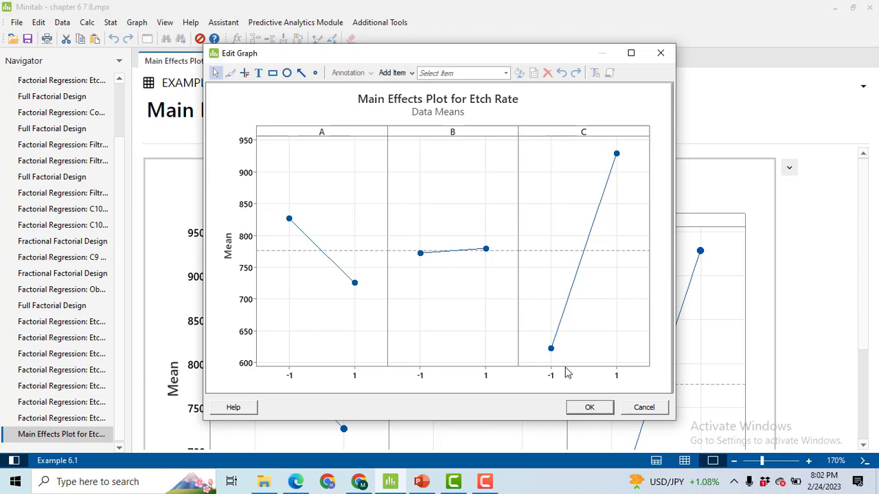
{"action": "mouse_move", "coordinate": [563, 371]}
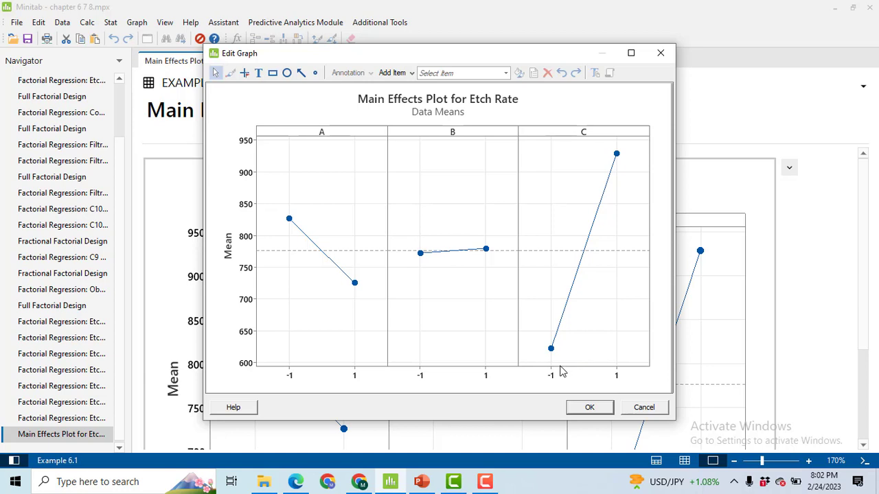
{"action": "mouse_move", "coordinate": [677, 389]}
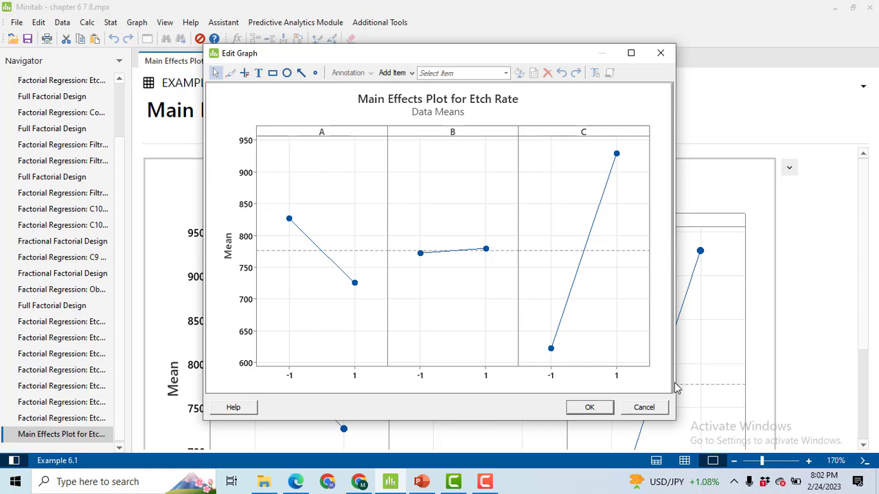
{"action": "mouse_move", "coordinate": [623, 198]}
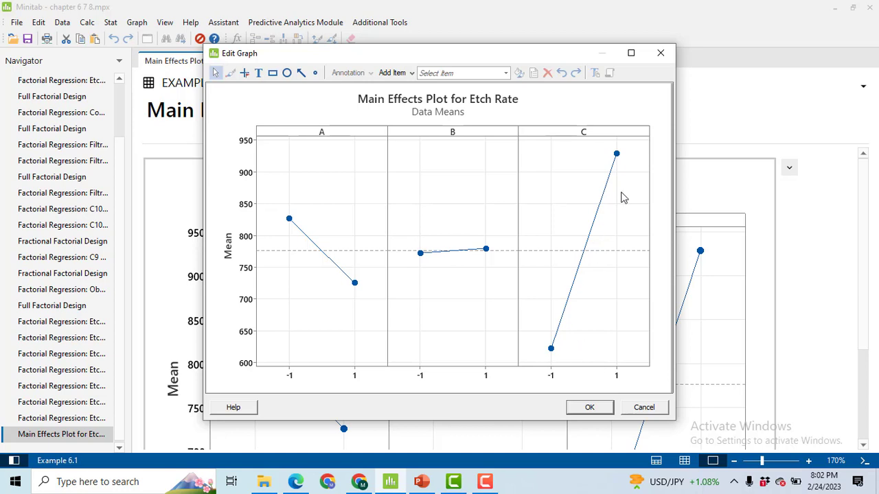
{"action": "mouse_move", "coordinate": [625, 163]}
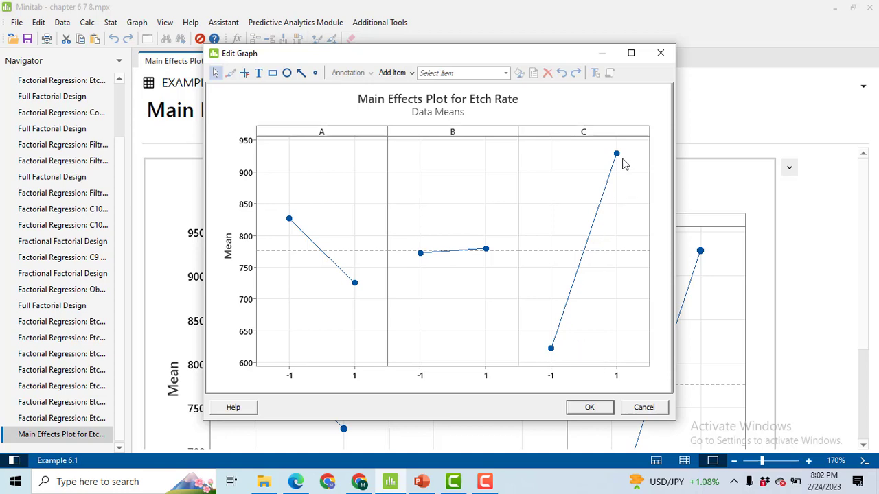
{"action": "mouse_move", "coordinate": [623, 192]}
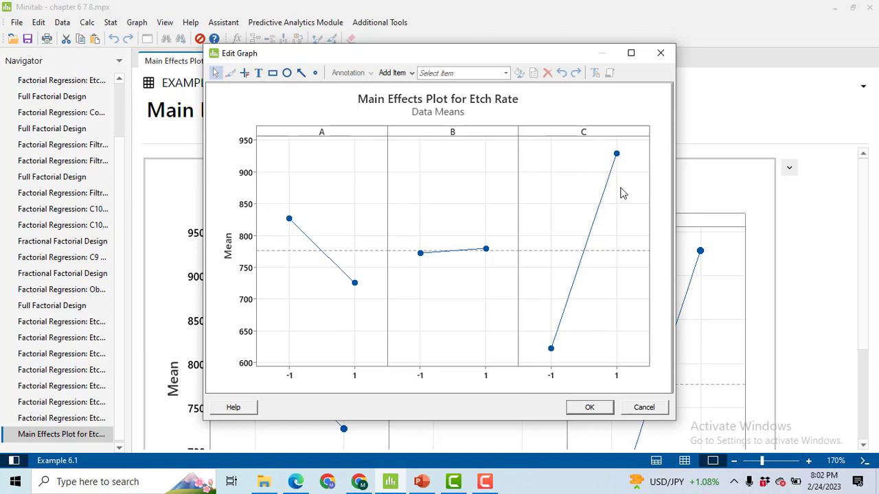
{"action": "mouse_move", "coordinate": [538, 262]}
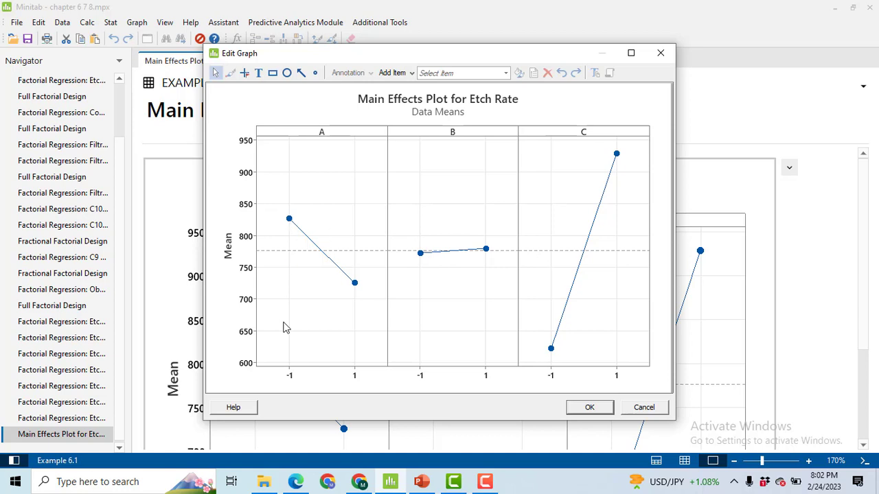
{"action": "mouse_move", "coordinate": [459, 136]}
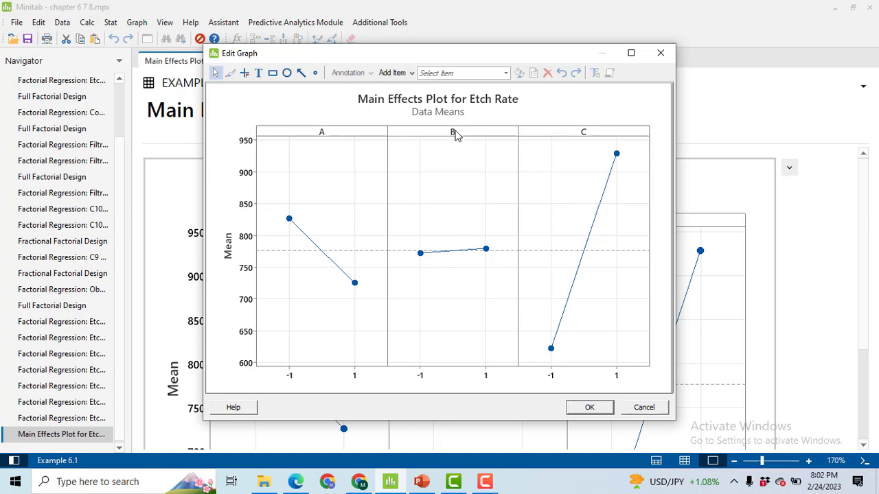
{"action": "mouse_move", "coordinate": [491, 237]}
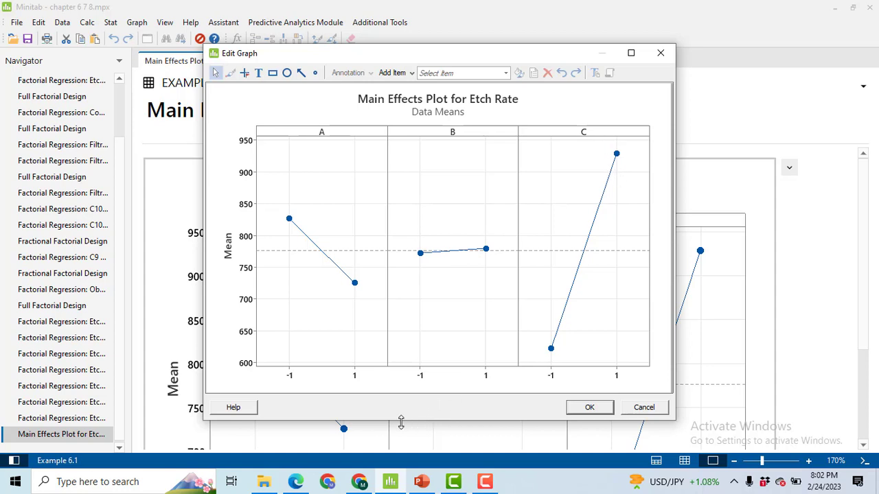
{"action": "left_click", "coordinate": [589, 407]}
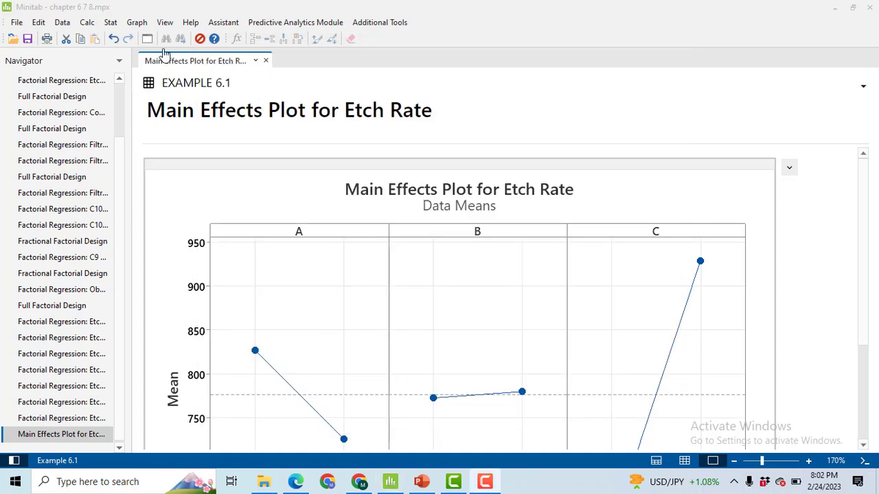
Generate the Etch Rate interaction plot with factors A and B via Stat > ANOVA > Interaction Plot
{"action": "left_click", "coordinate": [110, 22]}
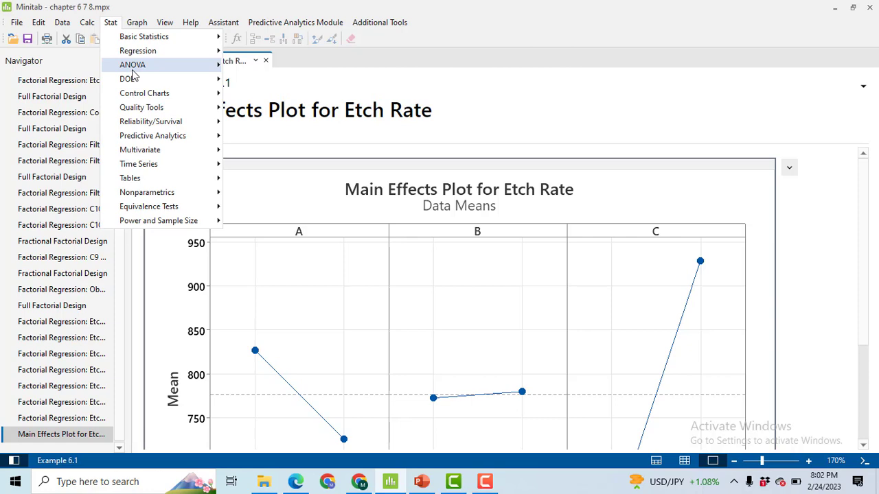
{"action": "left_click", "coordinate": [132, 64]}
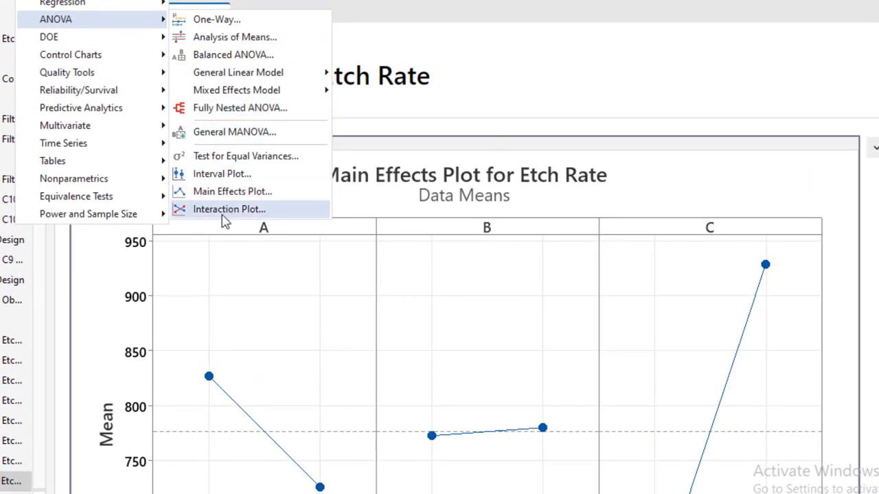
{"action": "left_click", "coordinate": [228, 209]}
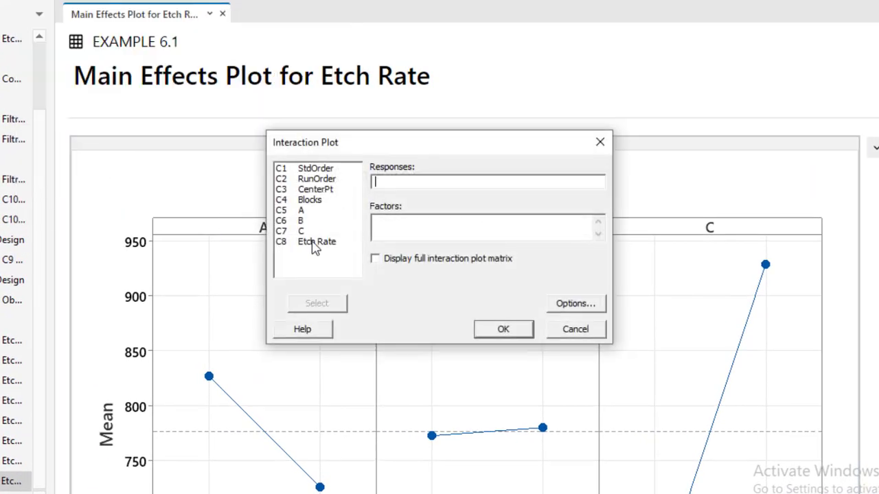
{"action": "double_click", "coordinate": [316, 241]}
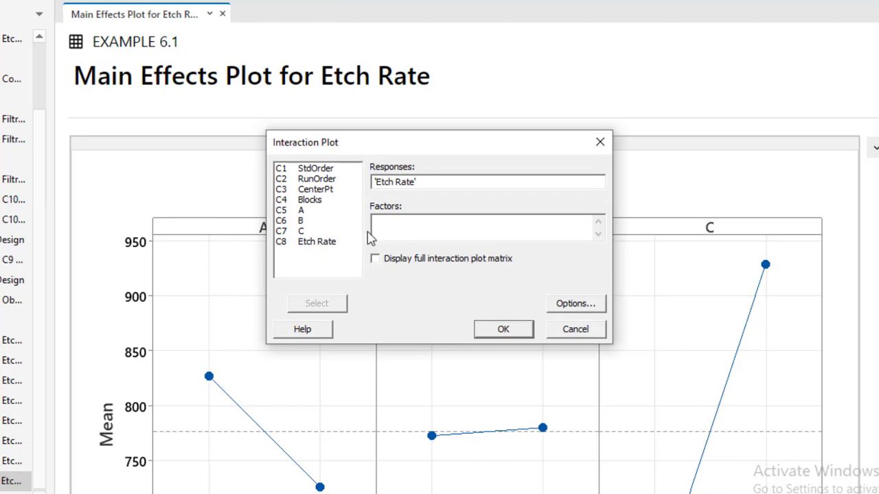
{"action": "double_click", "coordinate": [299, 210]}
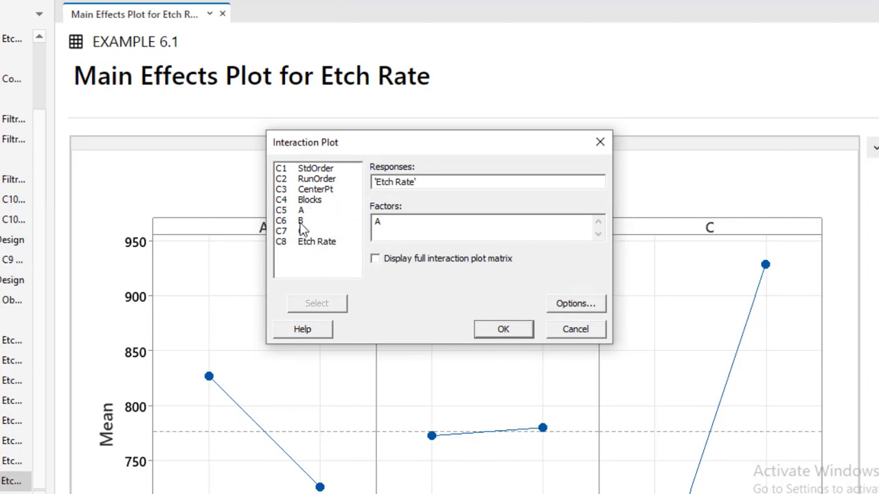
{"action": "left_click", "coordinate": [503, 329]}
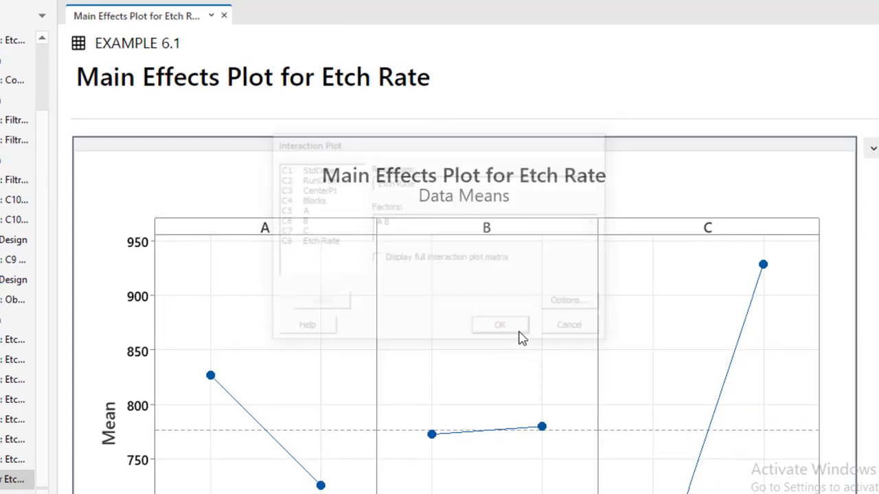
{"action": "left_click", "coordinate": [500, 324]}
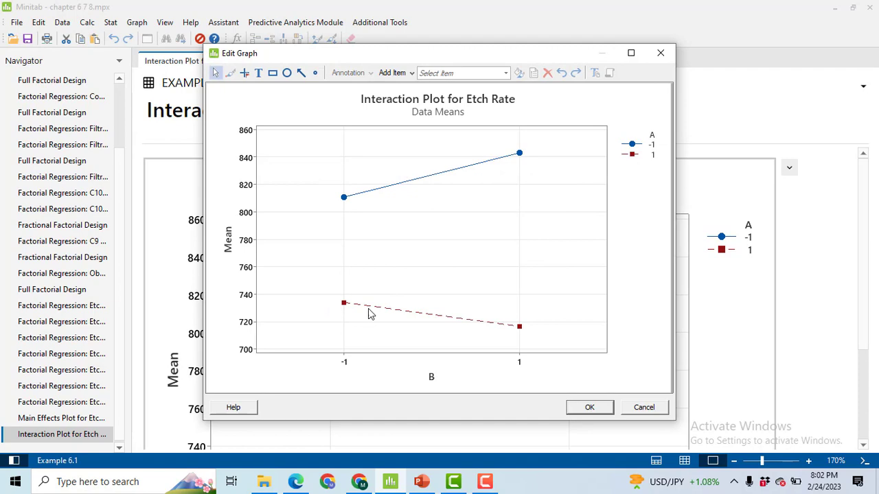
{"action": "mouse_move", "coordinate": [561, 395]}
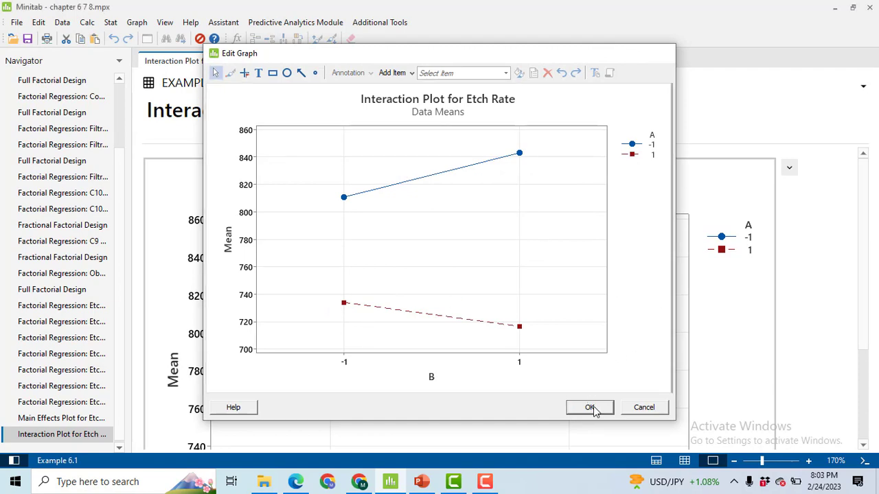
{"action": "left_click", "coordinate": [589, 406]}
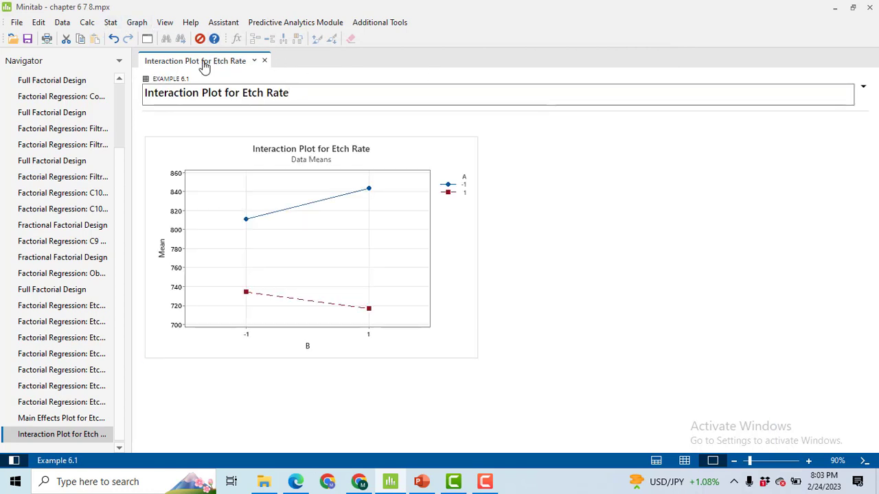
{"action": "left_click", "coordinate": [110, 22]}
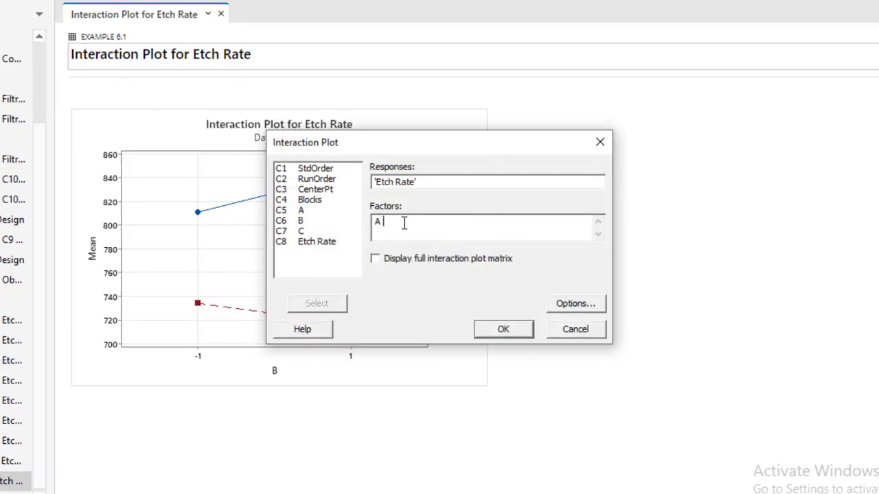
Change the factors to A and C and generate that Etch Rate interaction plot
{"action": "type", "text": "'C'"}
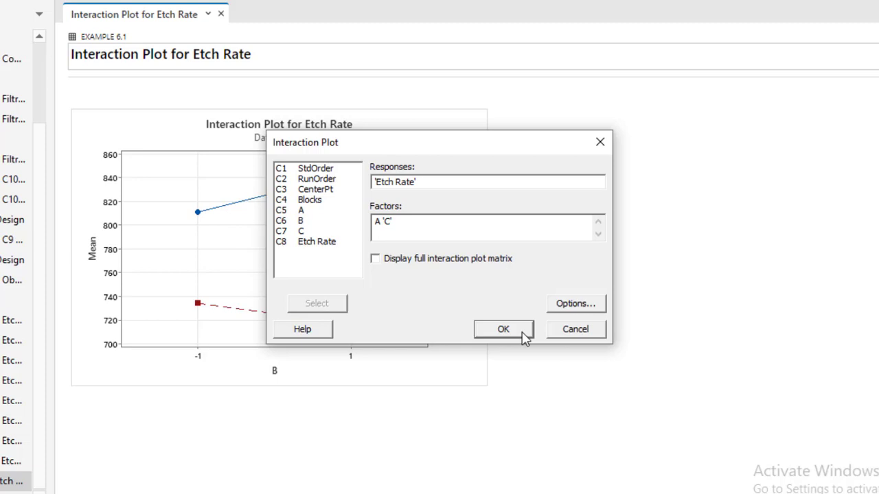
{"action": "left_click", "coordinate": [503, 330]}
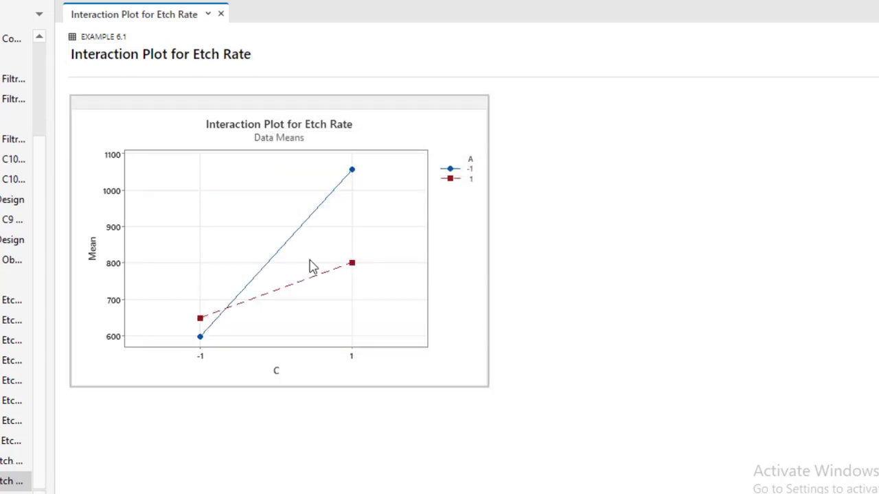
{"action": "mouse_move", "coordinate": [197, 331]}
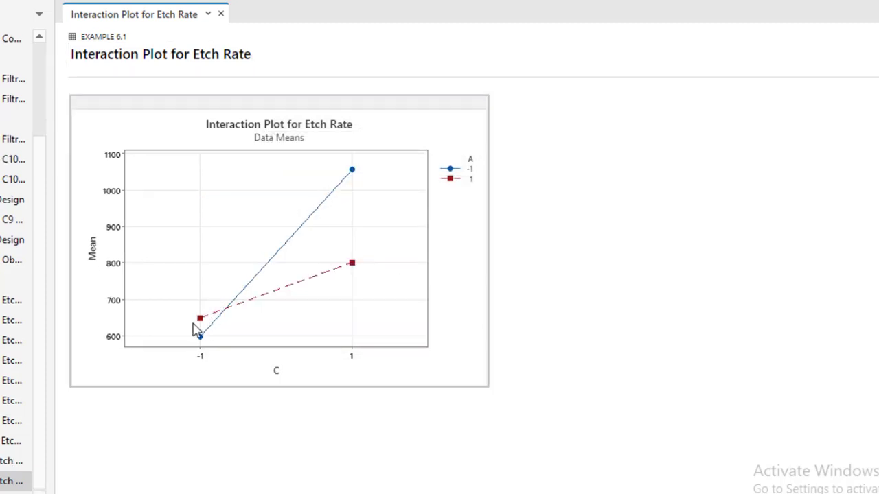
{"action": "mouse_move", "coordinate": [228, 321]}
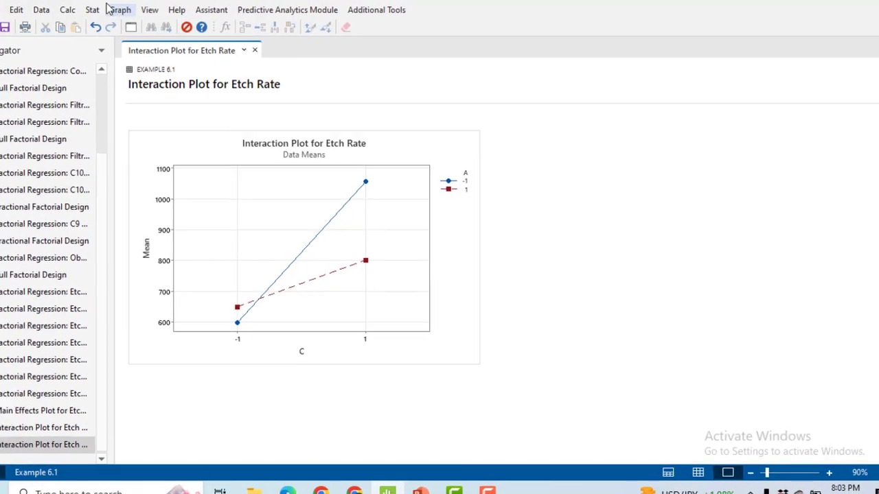
{"action": "left_click", "coordinate": [91, 10]}
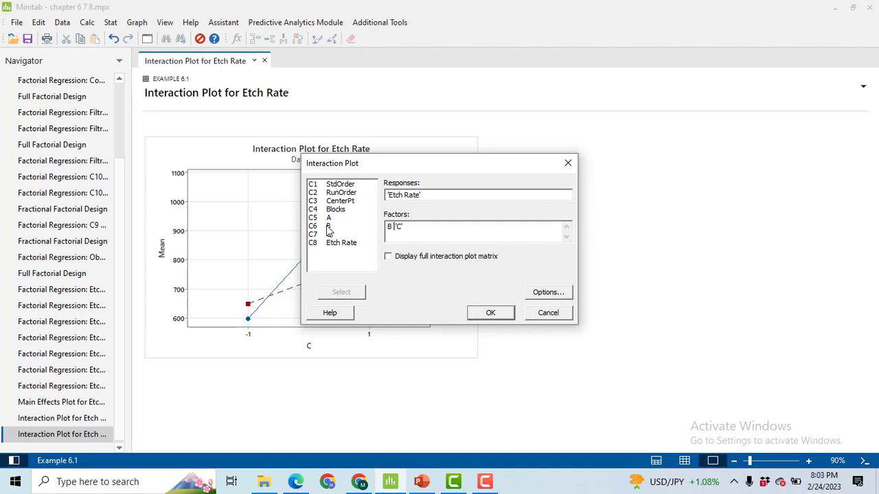
Generate the Etch Rate interaction plot for factors B and C
{"action": "left_click", "coordinate": [490, 314]}
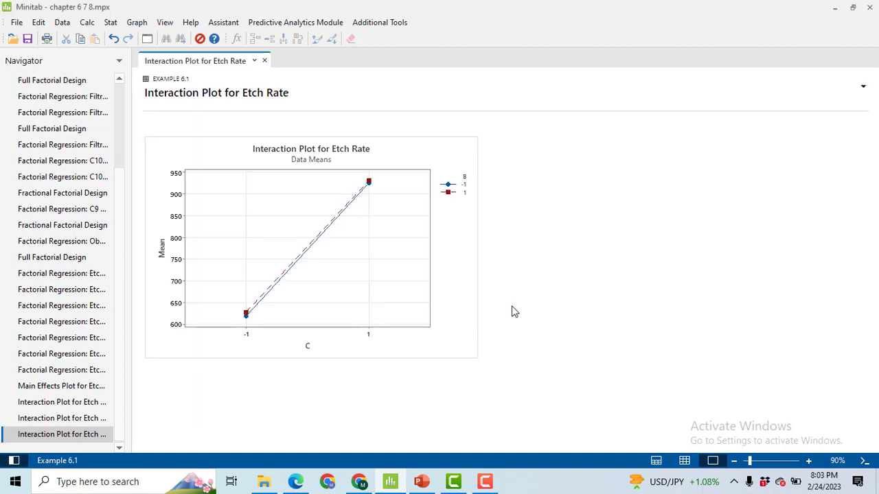
{"action": "mouse_move", "coordinate": [407, 407]}
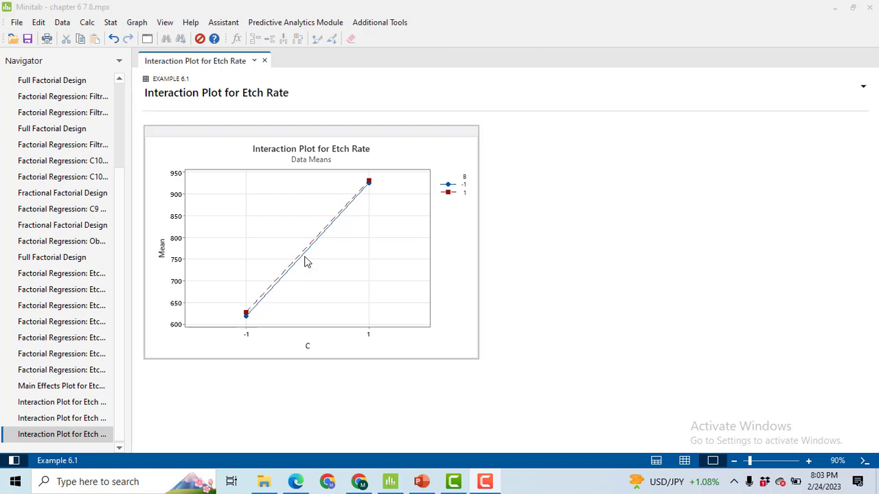
{"action": "mouse_move", "coordinate": [376, 180]}
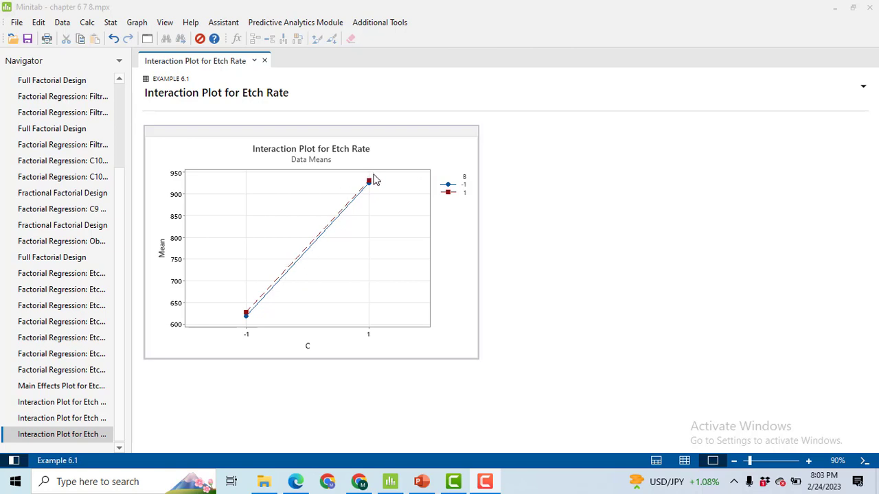
{"action": "mouse_move", "coordinate": [288, 302]}
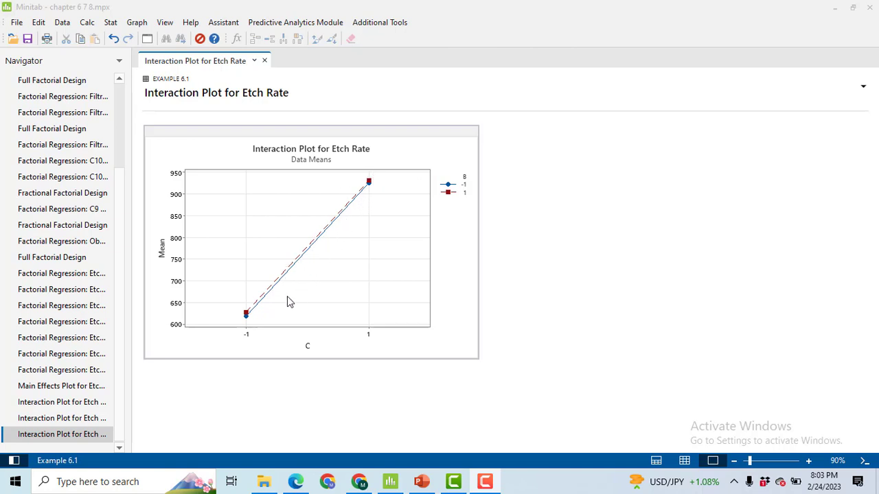
{"action": "mouse_move", "coordinate": [332, 212]}
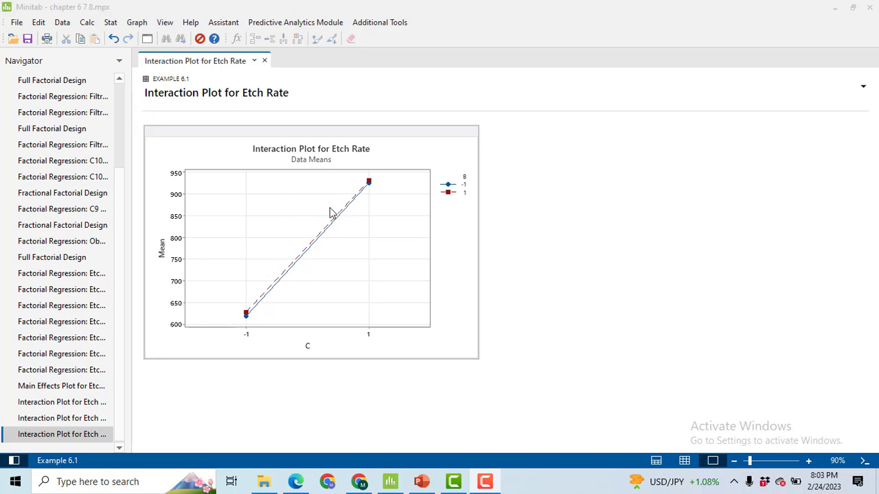